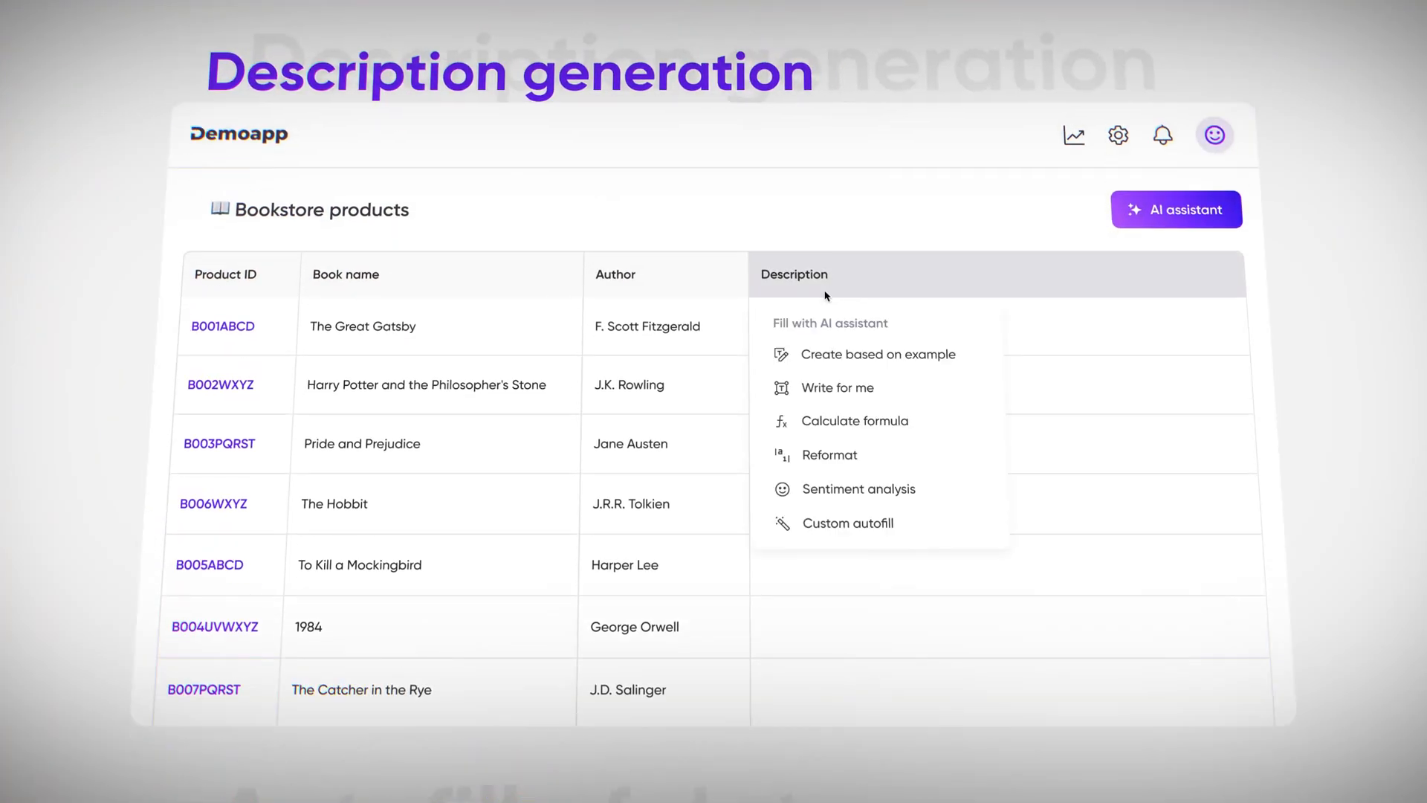
Step: Show the bookstore products table with Categories, Author and Publishing house filled for only four books
{"action": "left_click", "coordinate": [853, 420]}
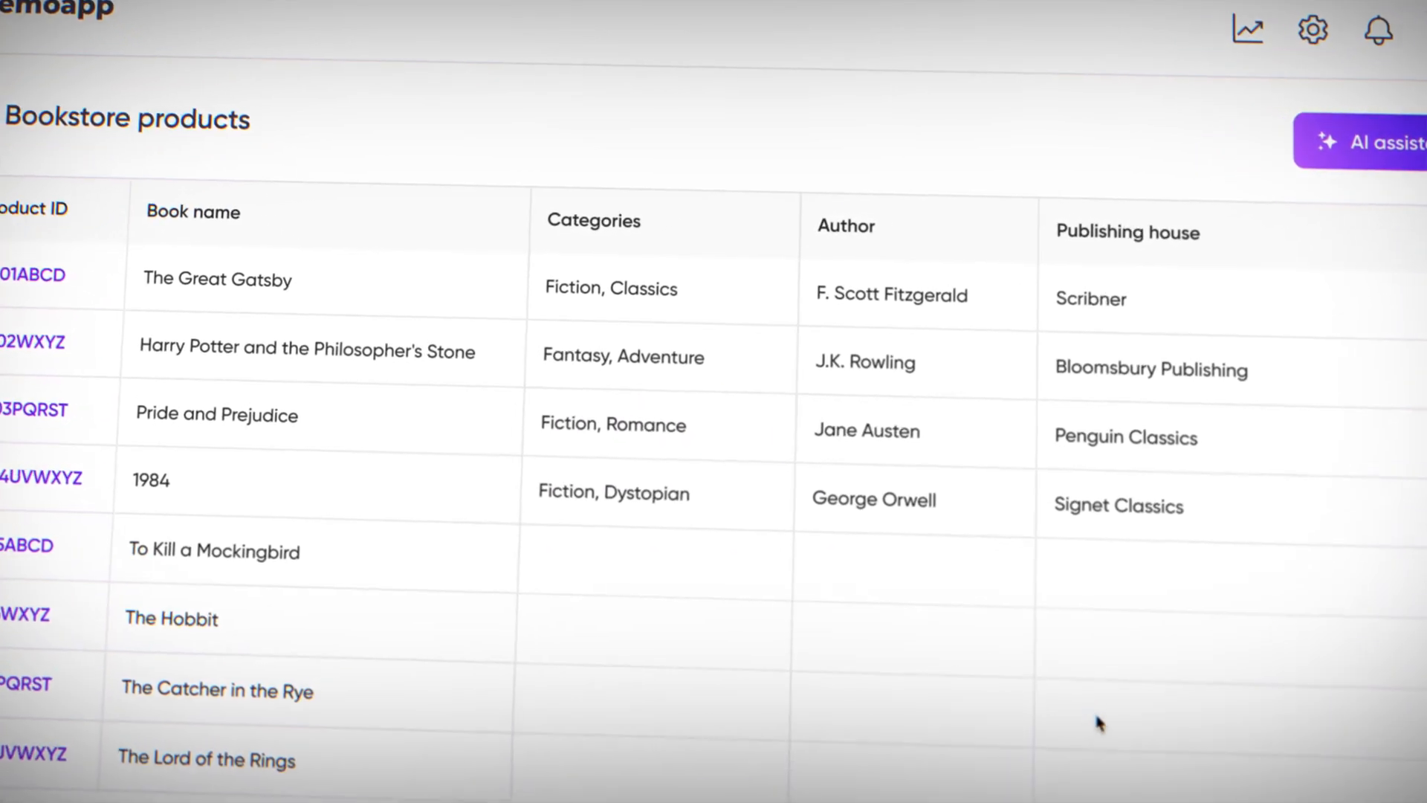
Step: Enrich the Categories column so AI fills categories, authors and publishers for all eight books
{"action": "left_click", "coordinate": [593, 220]}
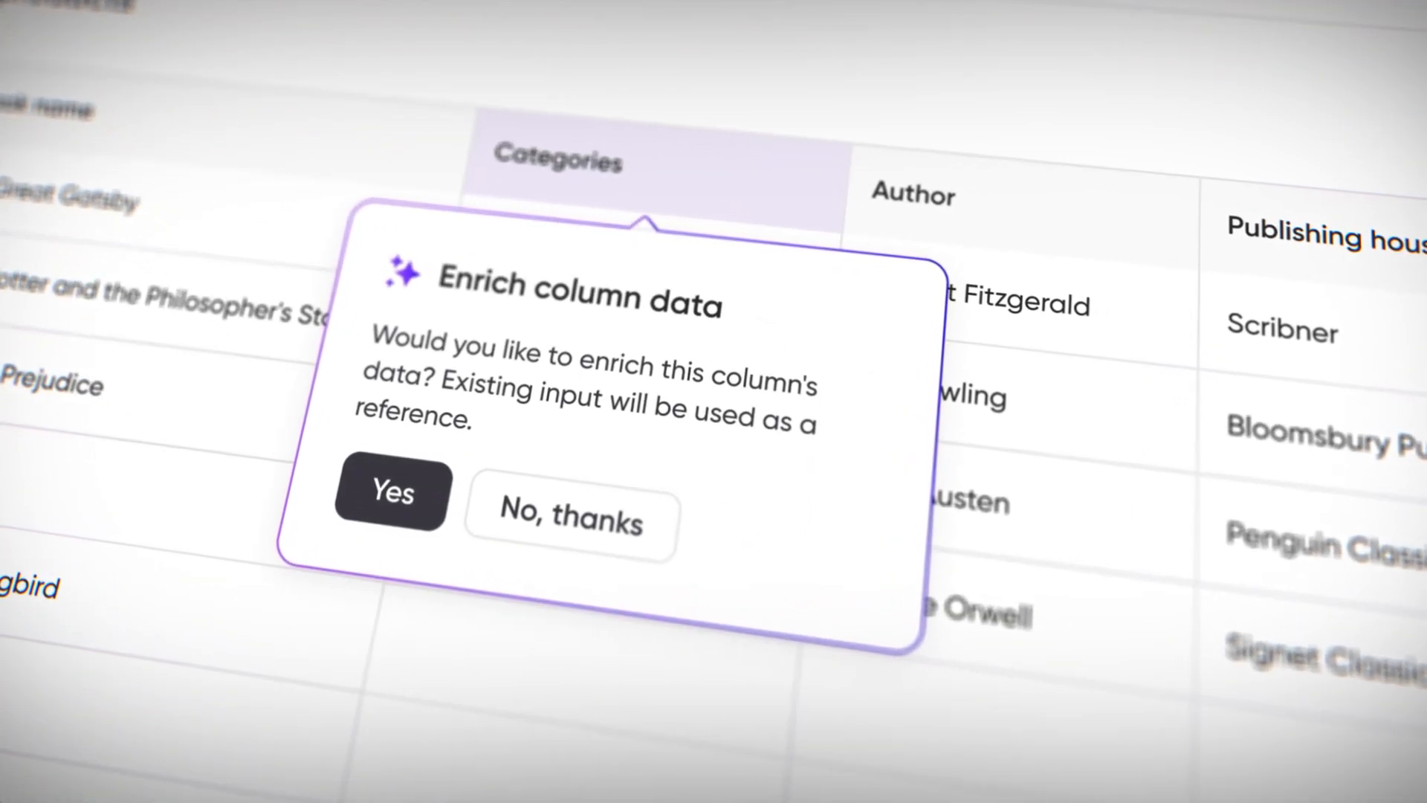
{"action": "left_click", "coordinate": [391, 494]}
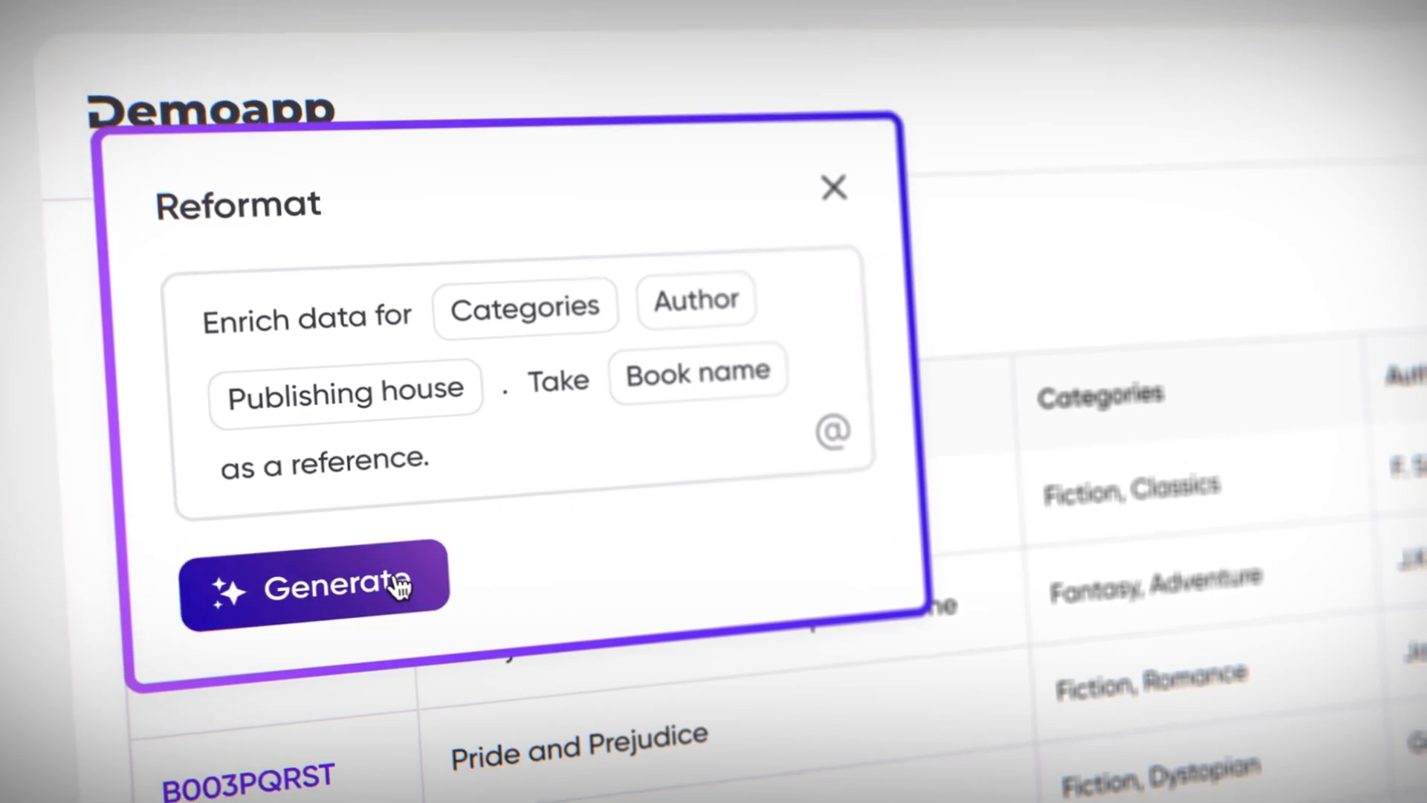
{"action": "left_click", "coordinate": [314, 582]}
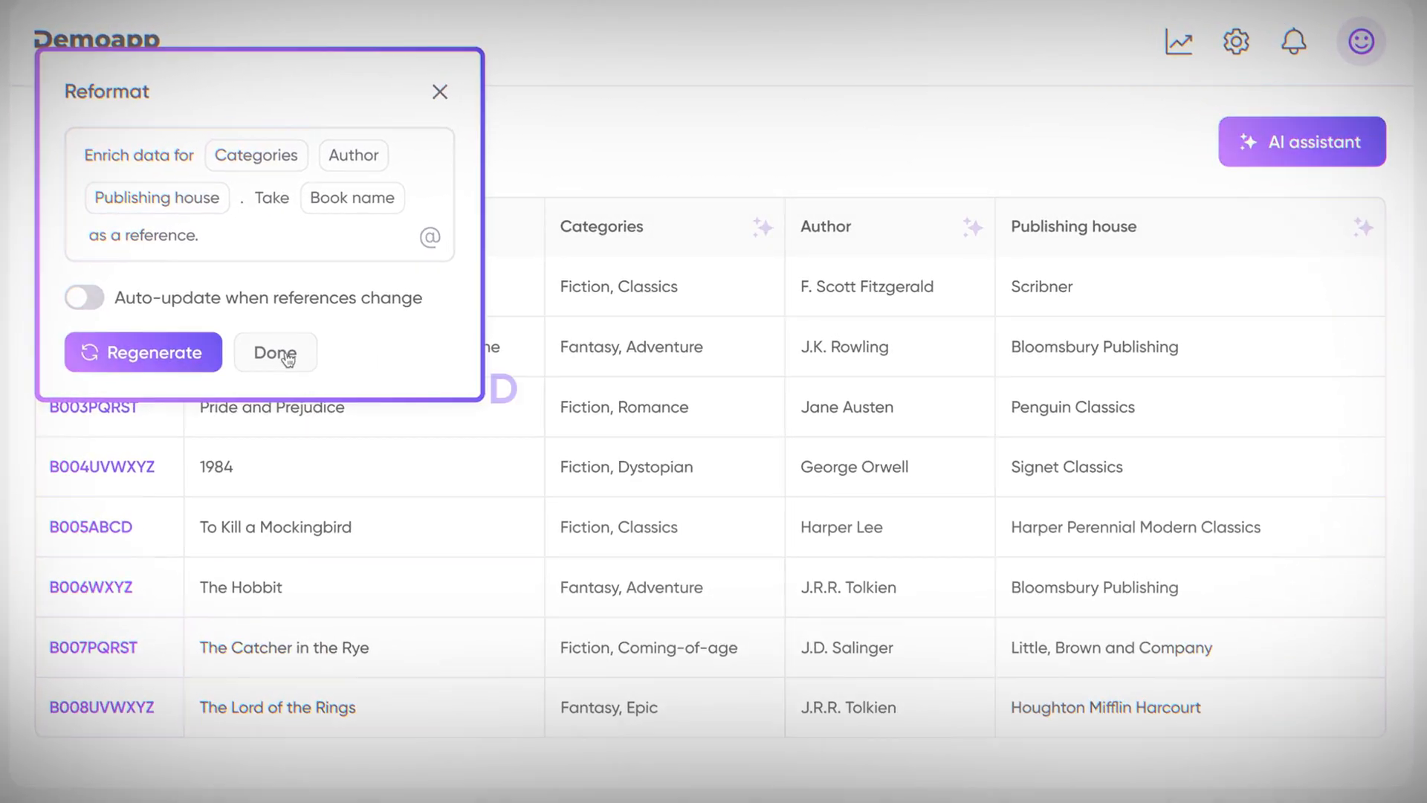
Step: Have AI write the Description column from the prompt 'Write a product description for books from' a referenced column
{"action": "left_click", "coordinate": [275, 352]}
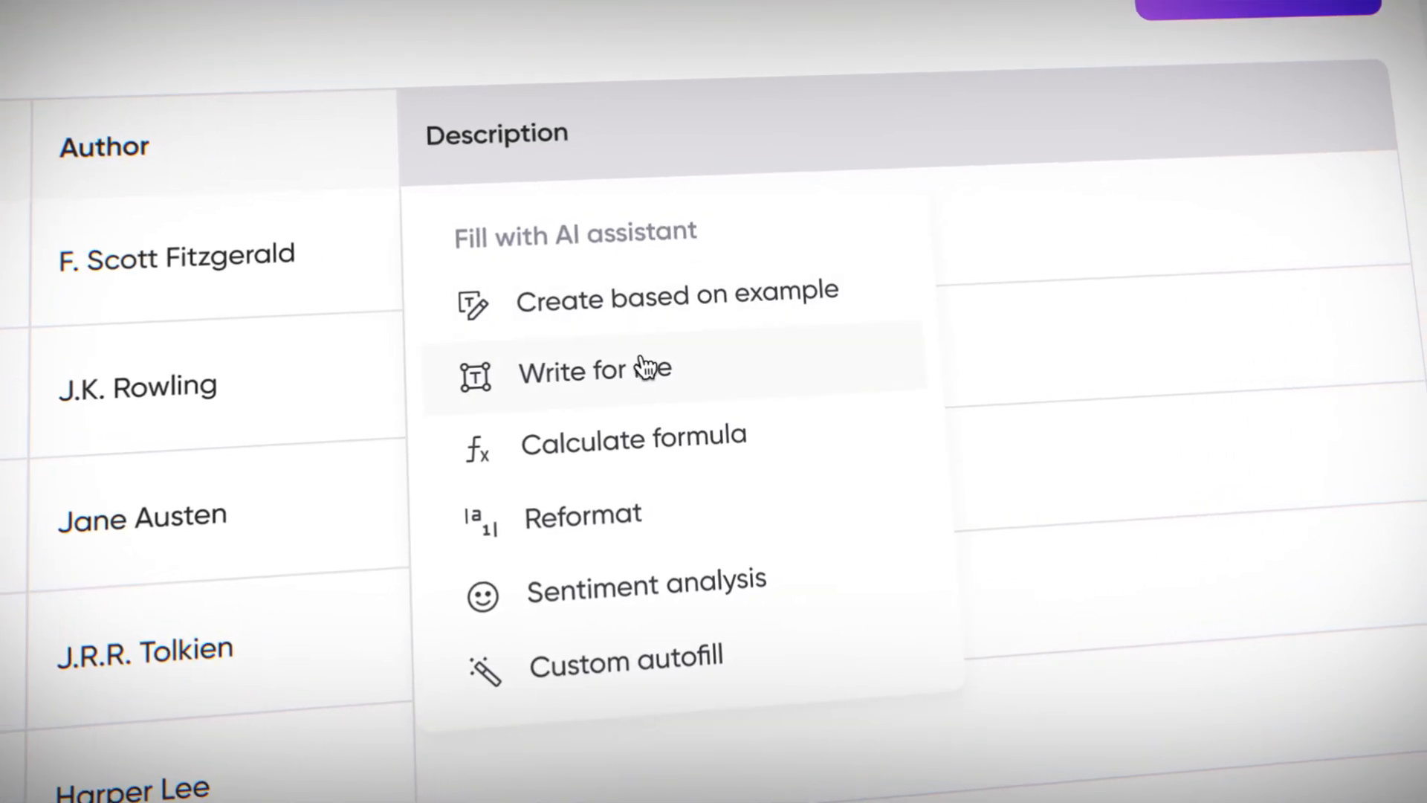
{"action": "left_click", "coordinate": [595, 370]}
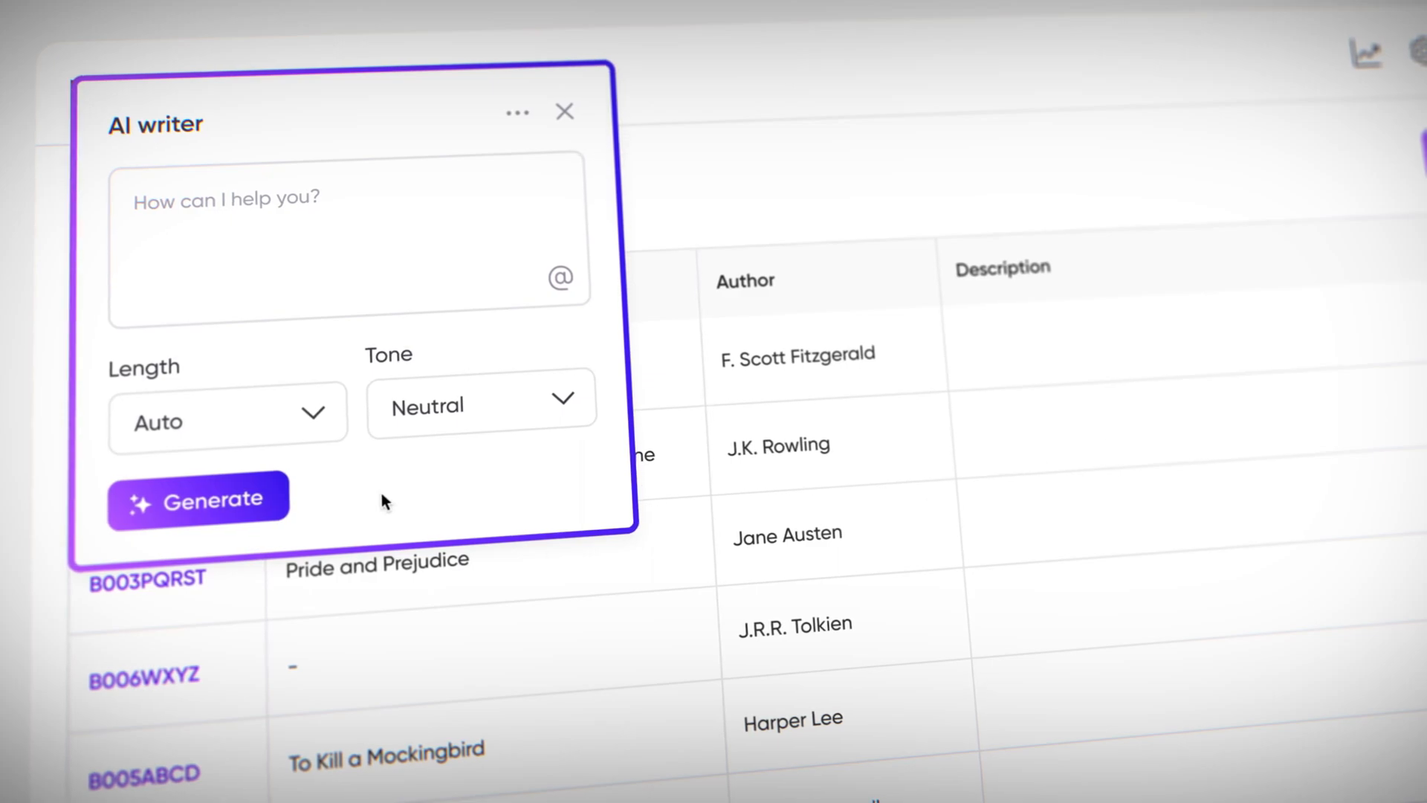
{"action": "type", "text": "Write a product description for books from"}
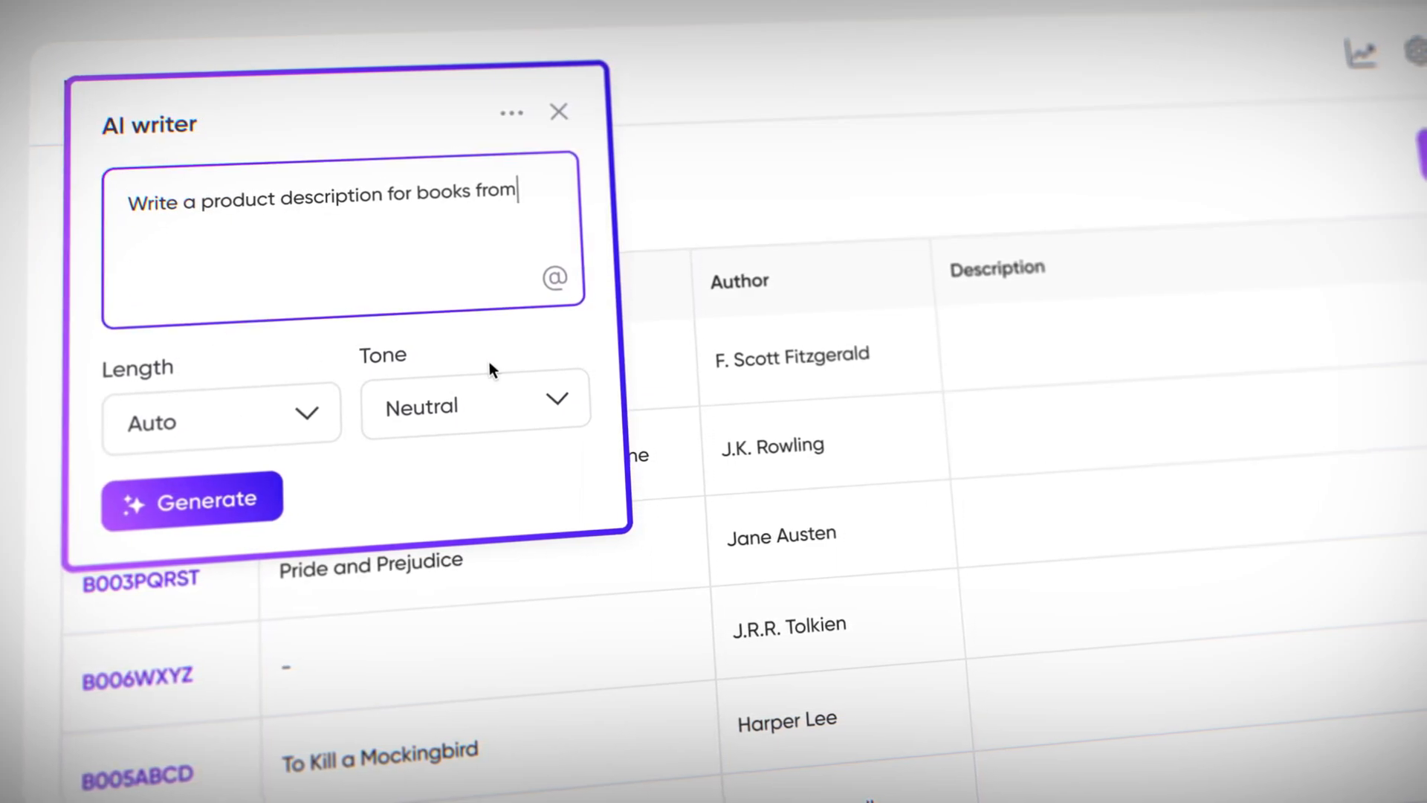
{"action": "left_click", "coordinate": [555, 278]}
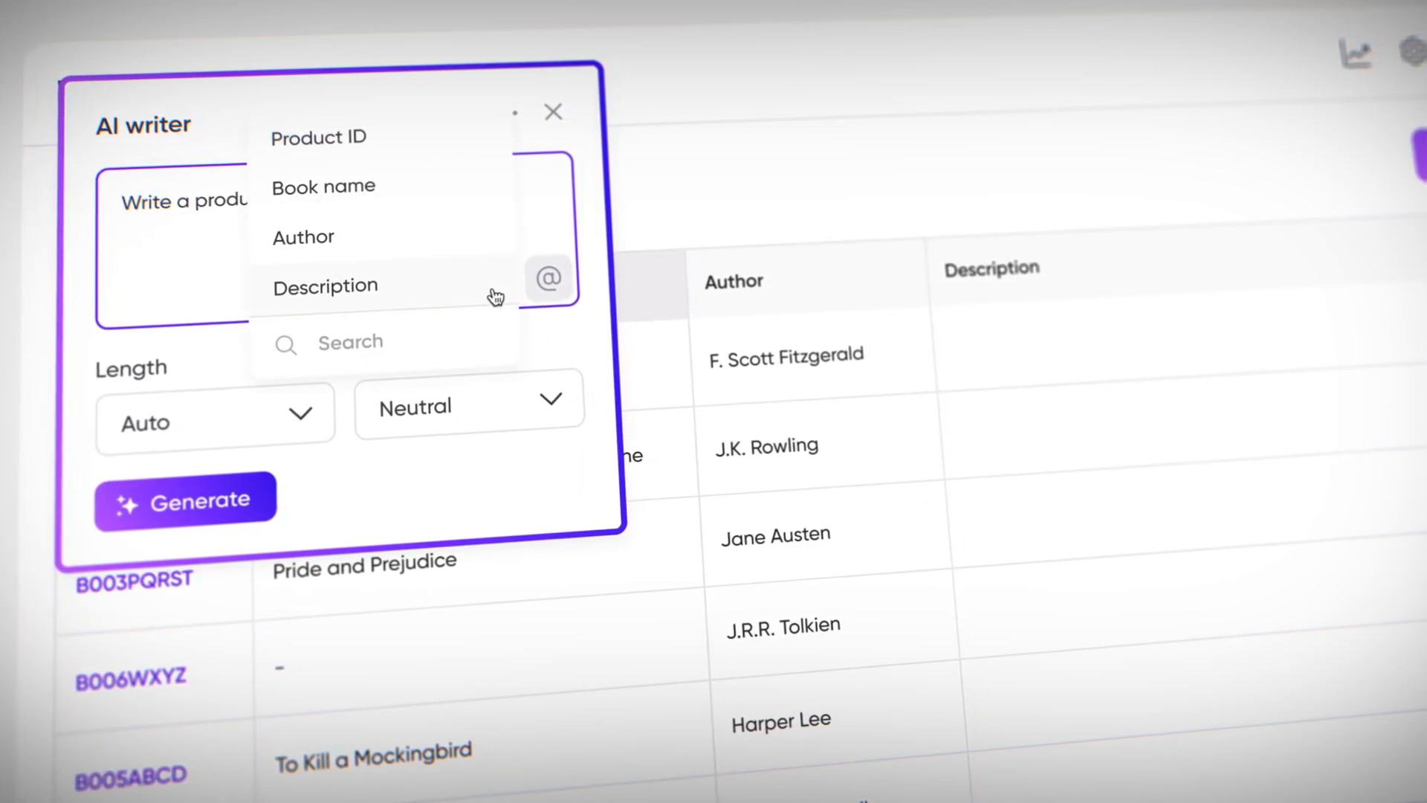
{"action": "left_click", "coordinate": [323, 187]}
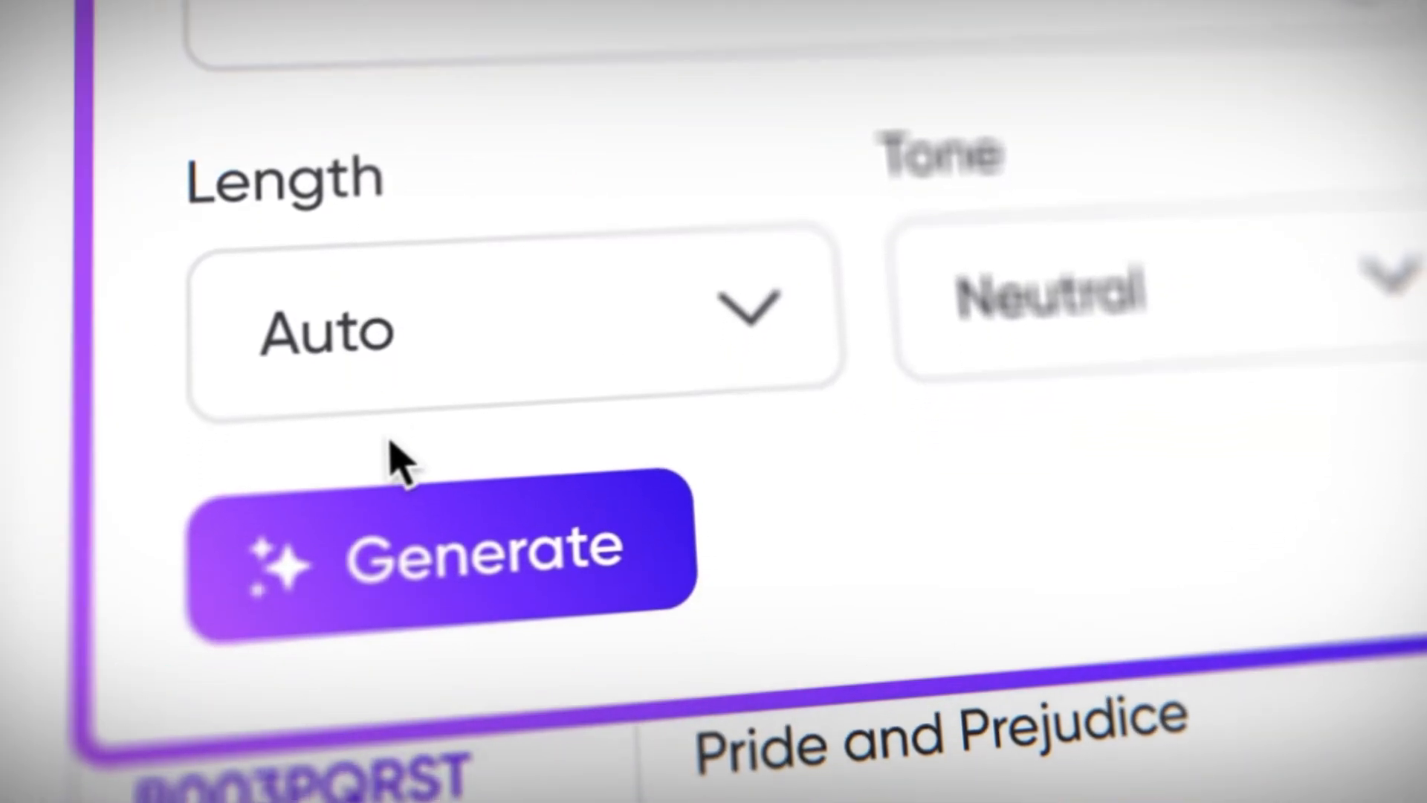
{"action": "left_click", "coordinate": [437, 546]}
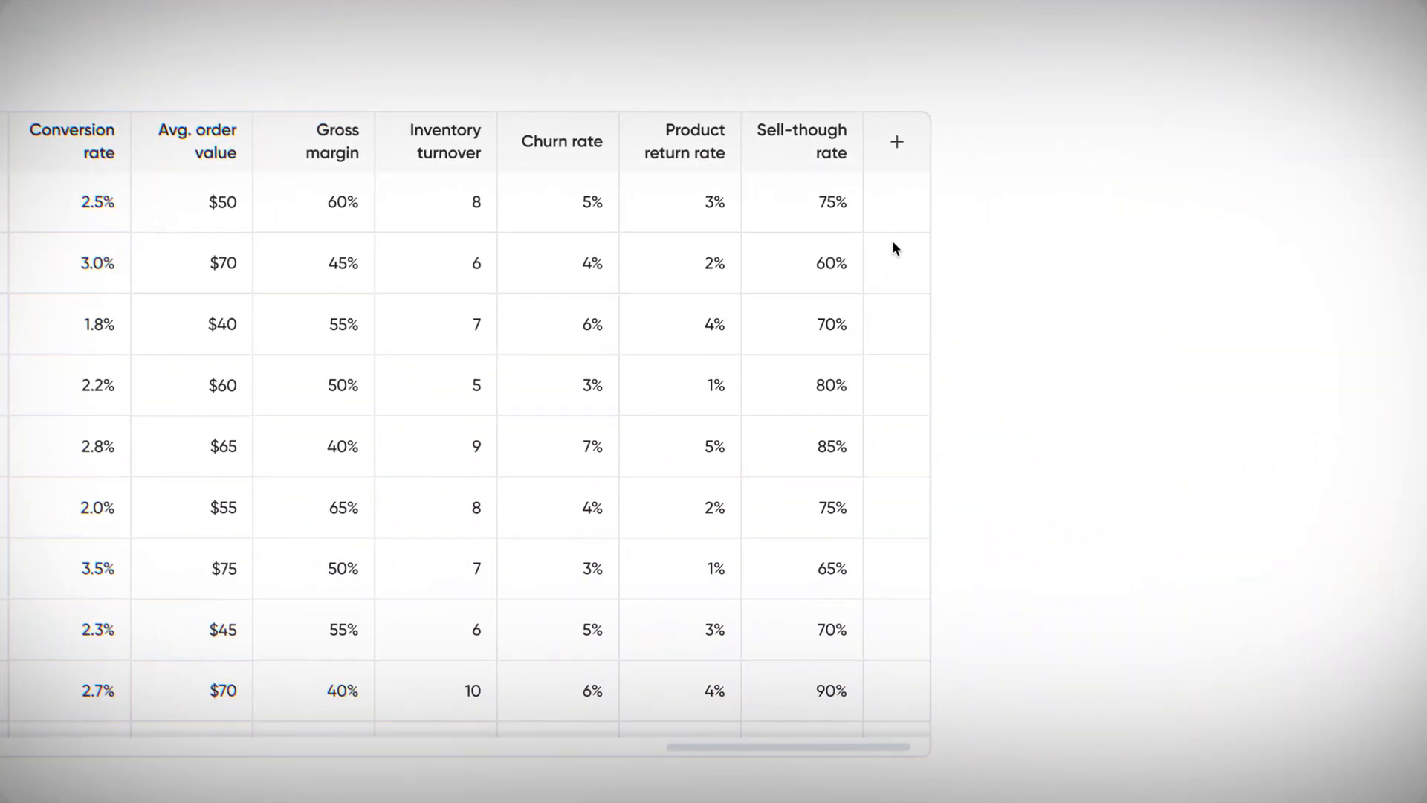
Step: Add a calculated Performance index column from 'Calculate product performance index', formula (Revenue + Margin + Demand) / 3
{"action": "left_click", "coordinate": [895, 143]}
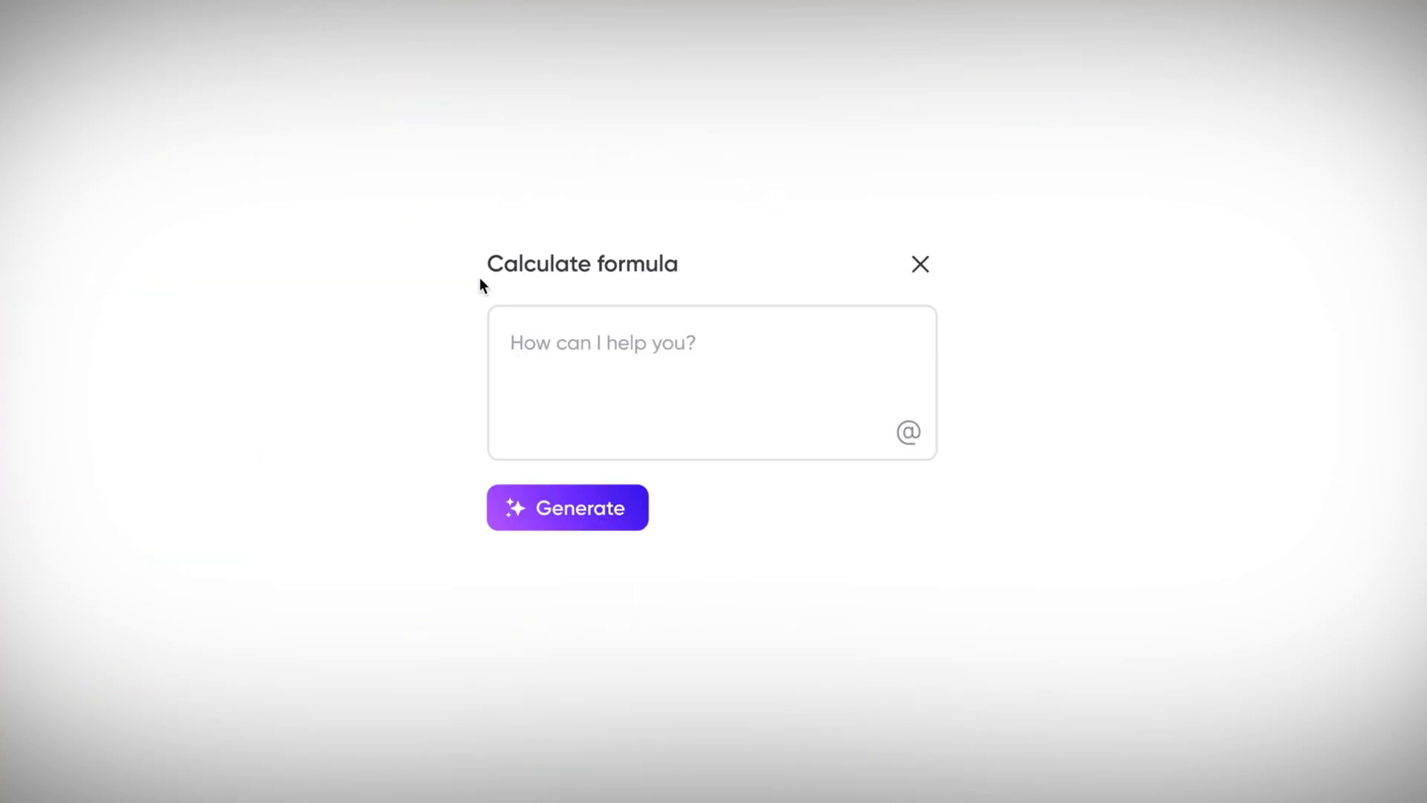
{"action": "type", "text": "Calculate product performance index"}
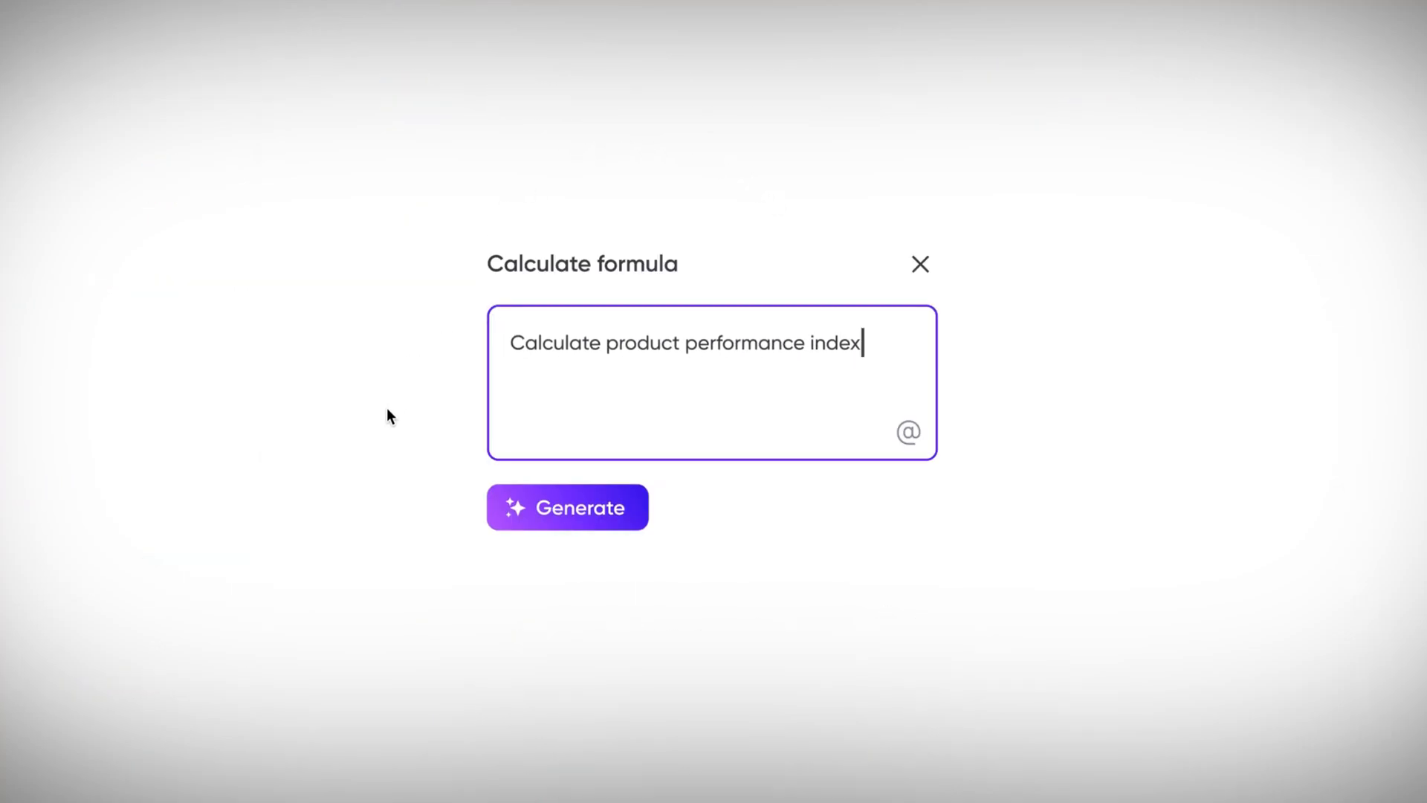
{"action": "left_click", "coordinate": [566, 507]}
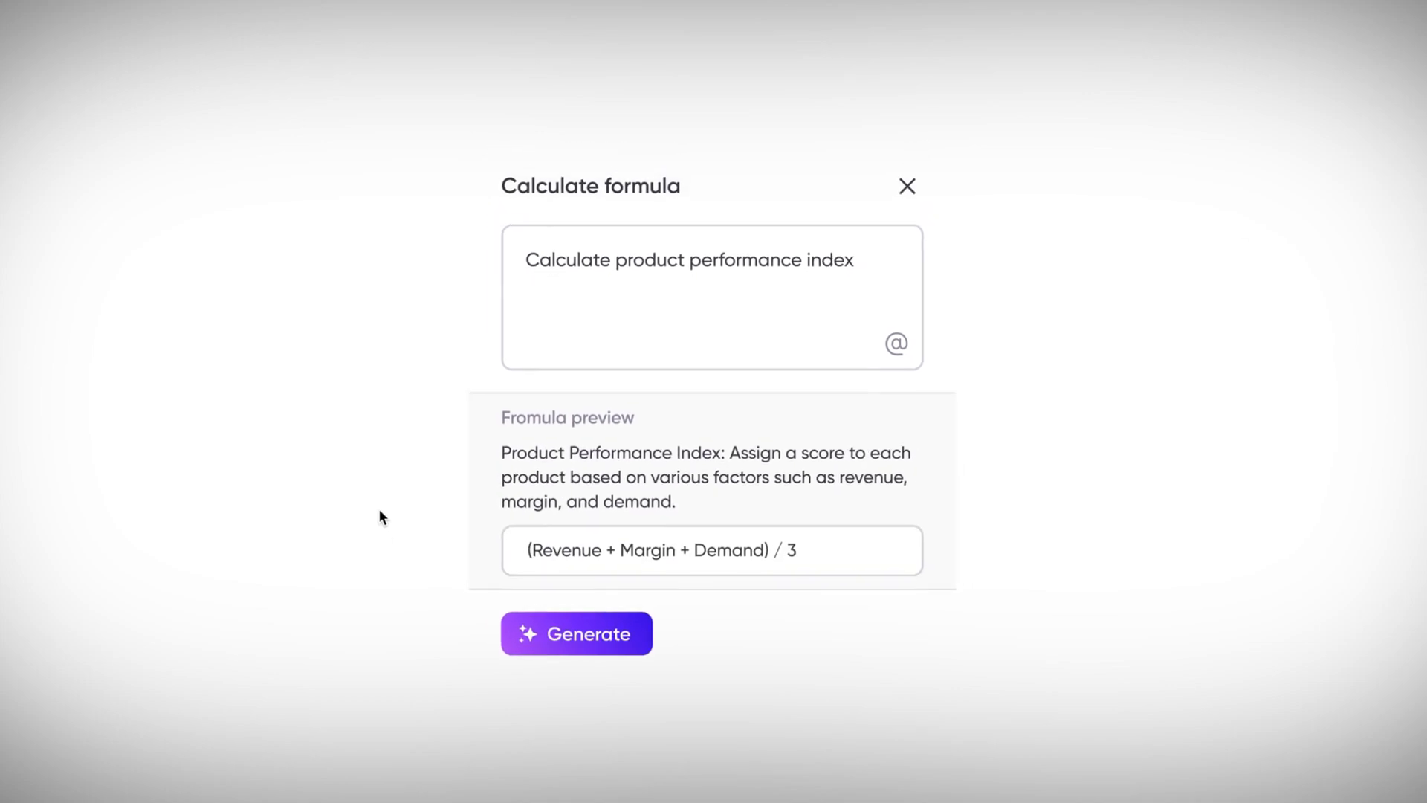
{"action": "left_click", "coordinate": [577, 633]}
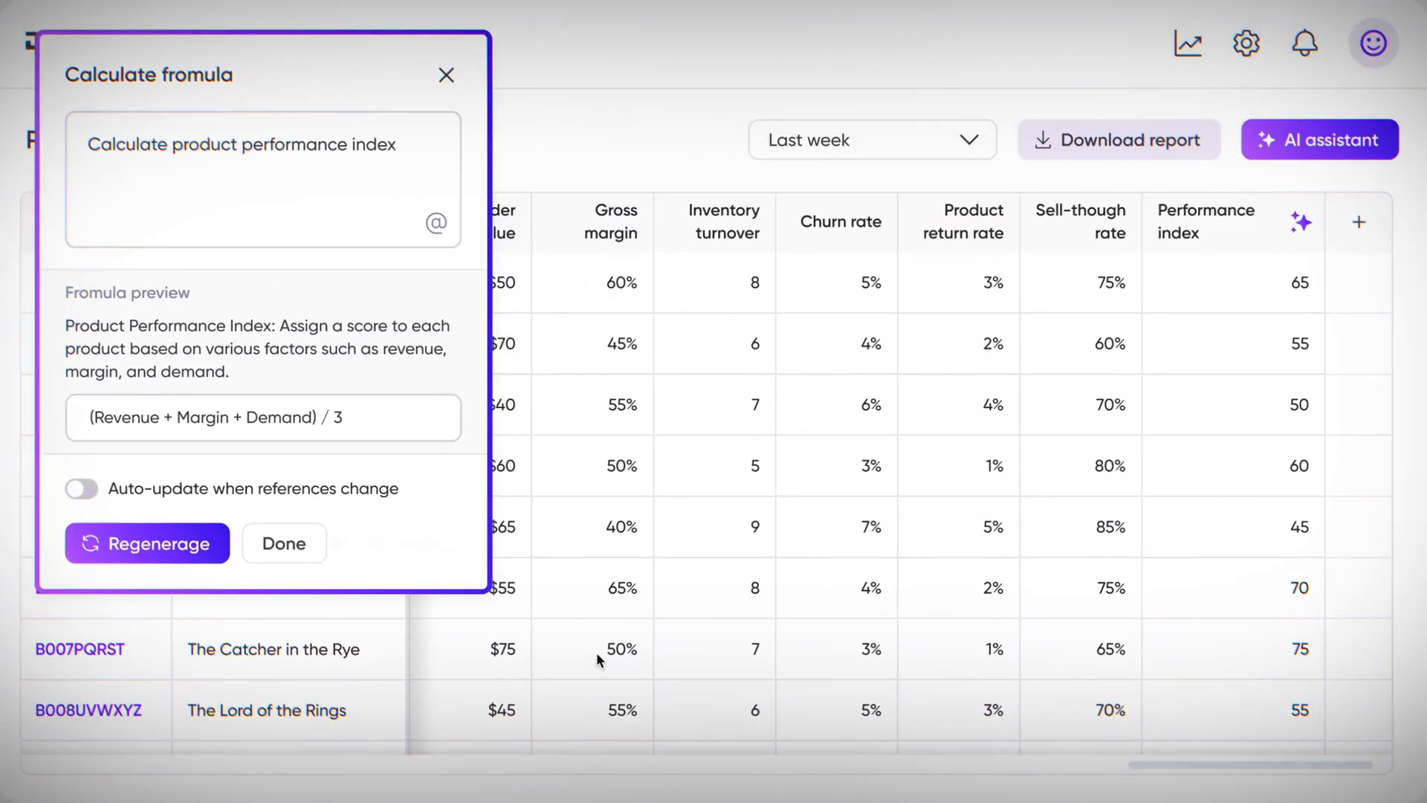
Step: Accept the mixed-units warning and convert Dimensions and Weight to consistent inch/cm and lbs/kg units
{"action": "left_click", "coordinate": [444, 76]}
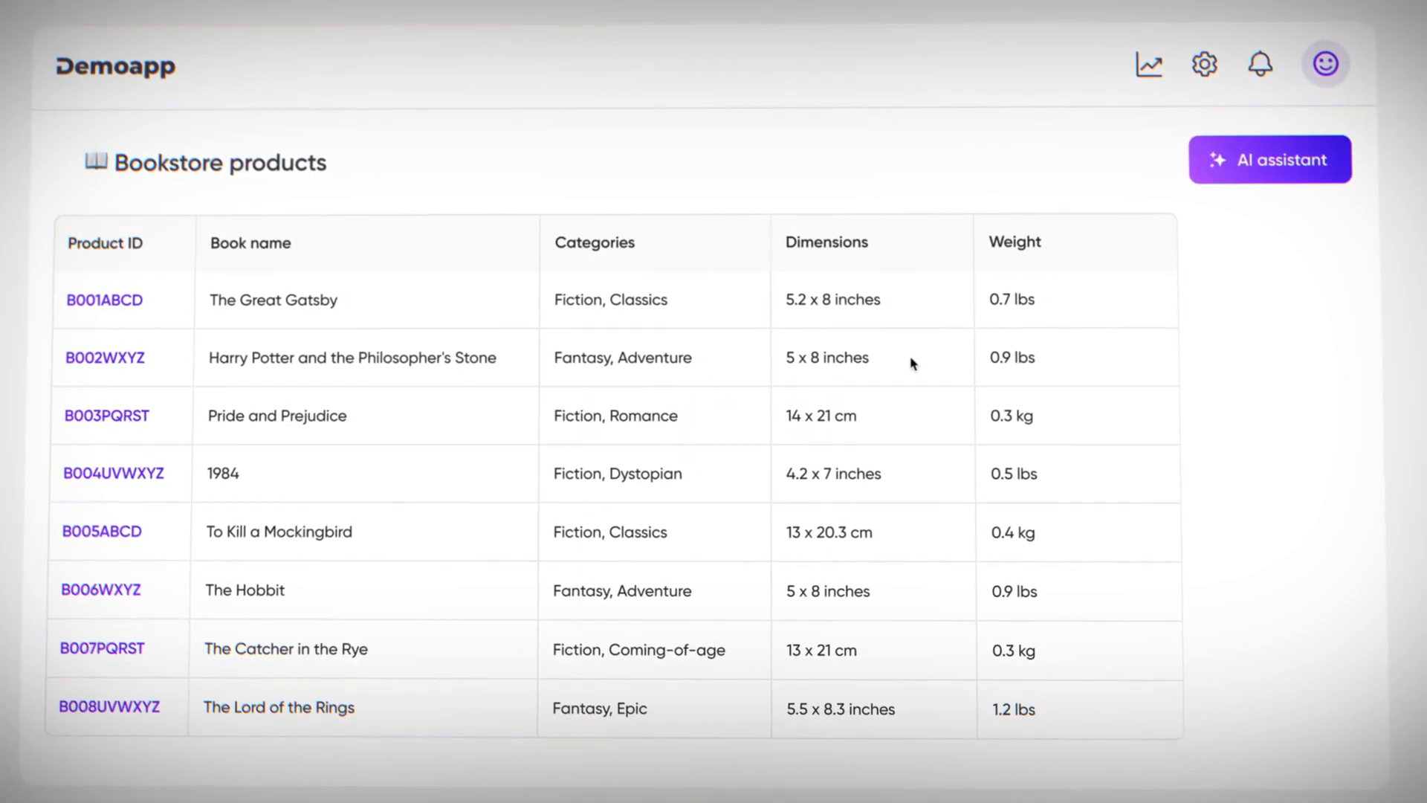
{"action": "left_click", "coordinate": [1268, 159]}
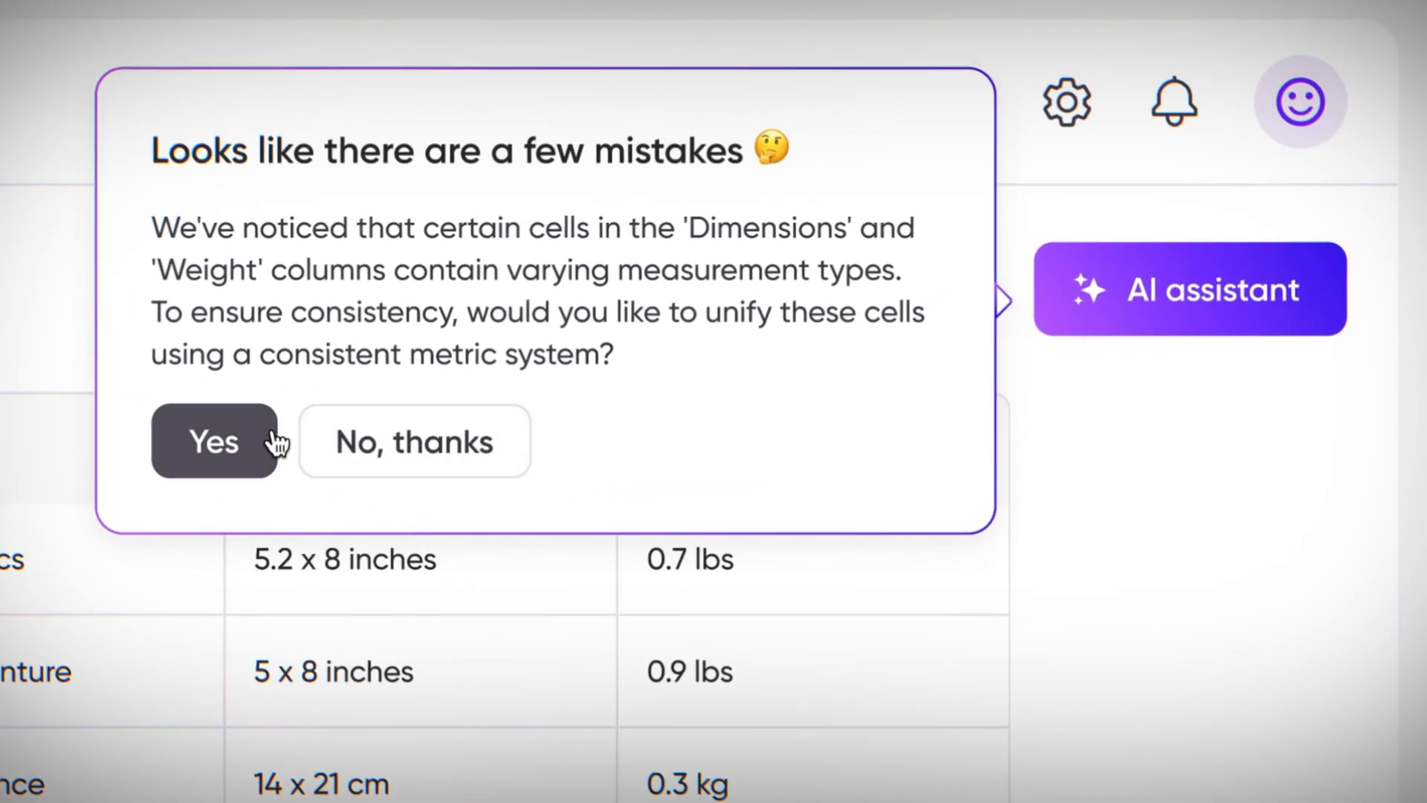
{"action": "left_click", "coordinate": [214, 441]}
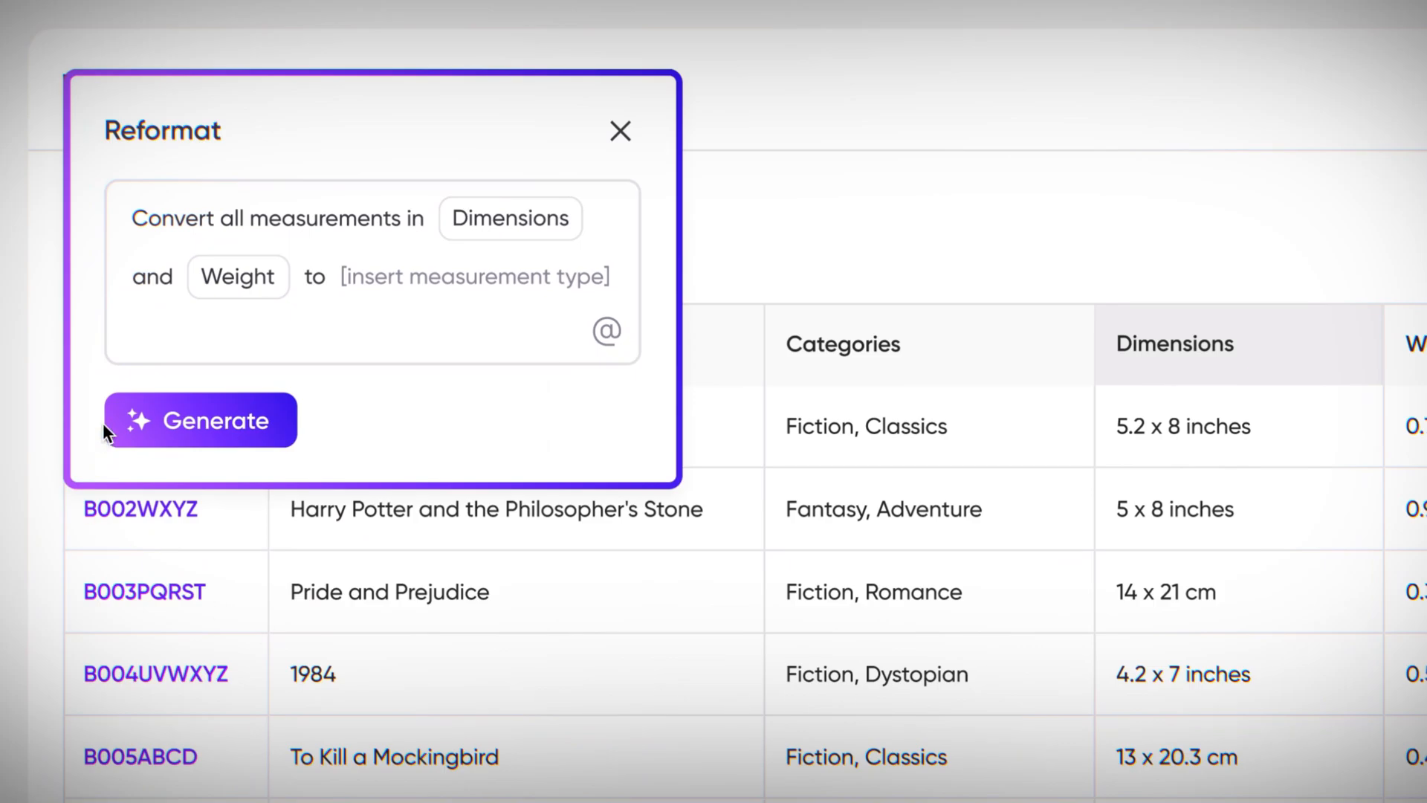
{"action": "left_click", "coordinate": [199, 419]}
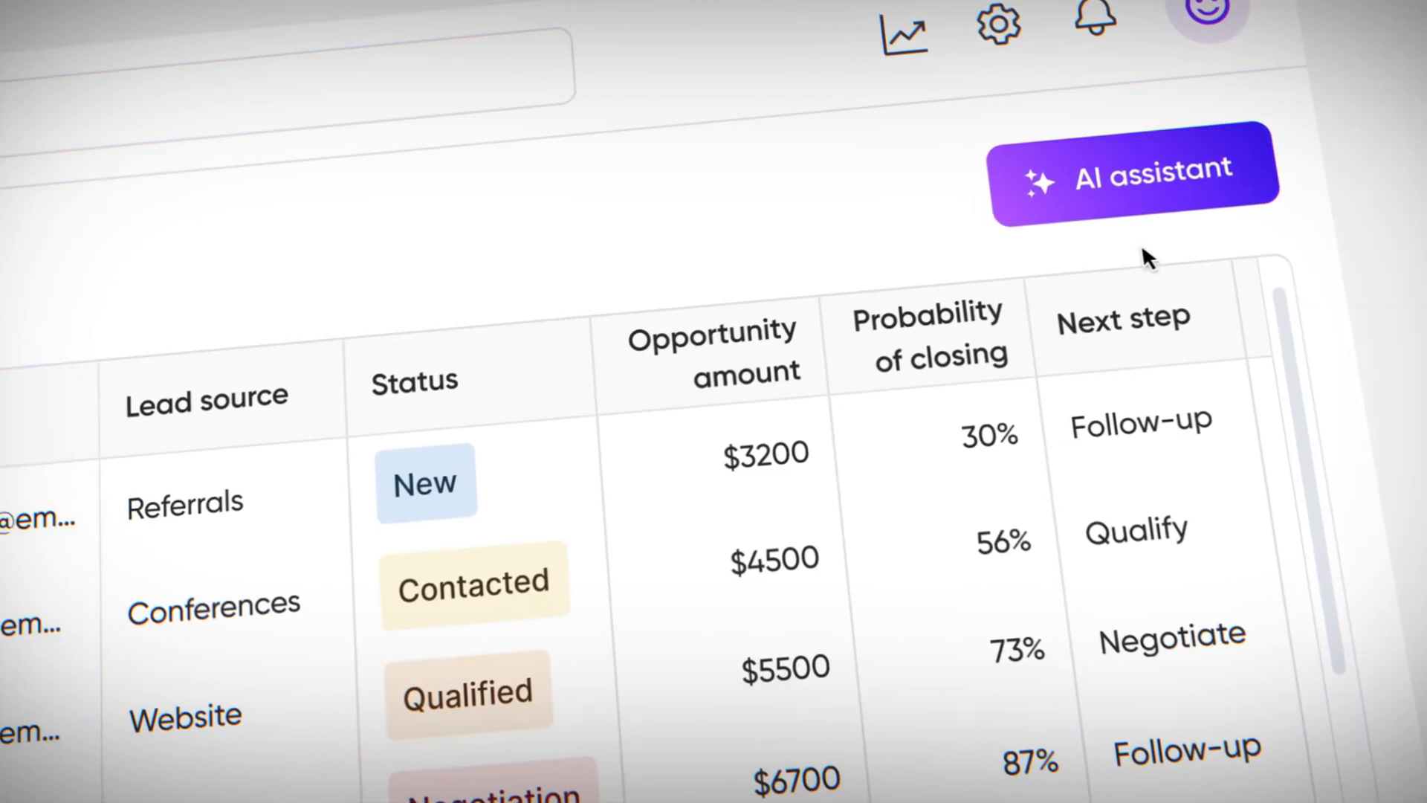
Step: Generate a dashboard with retention rate, new leads, average order value, revenue and Opportunity Amount by Probability, Lead Status Funnel, Leads by Source charts
{"action": "left_click", "coordinate": [1132, 168]}
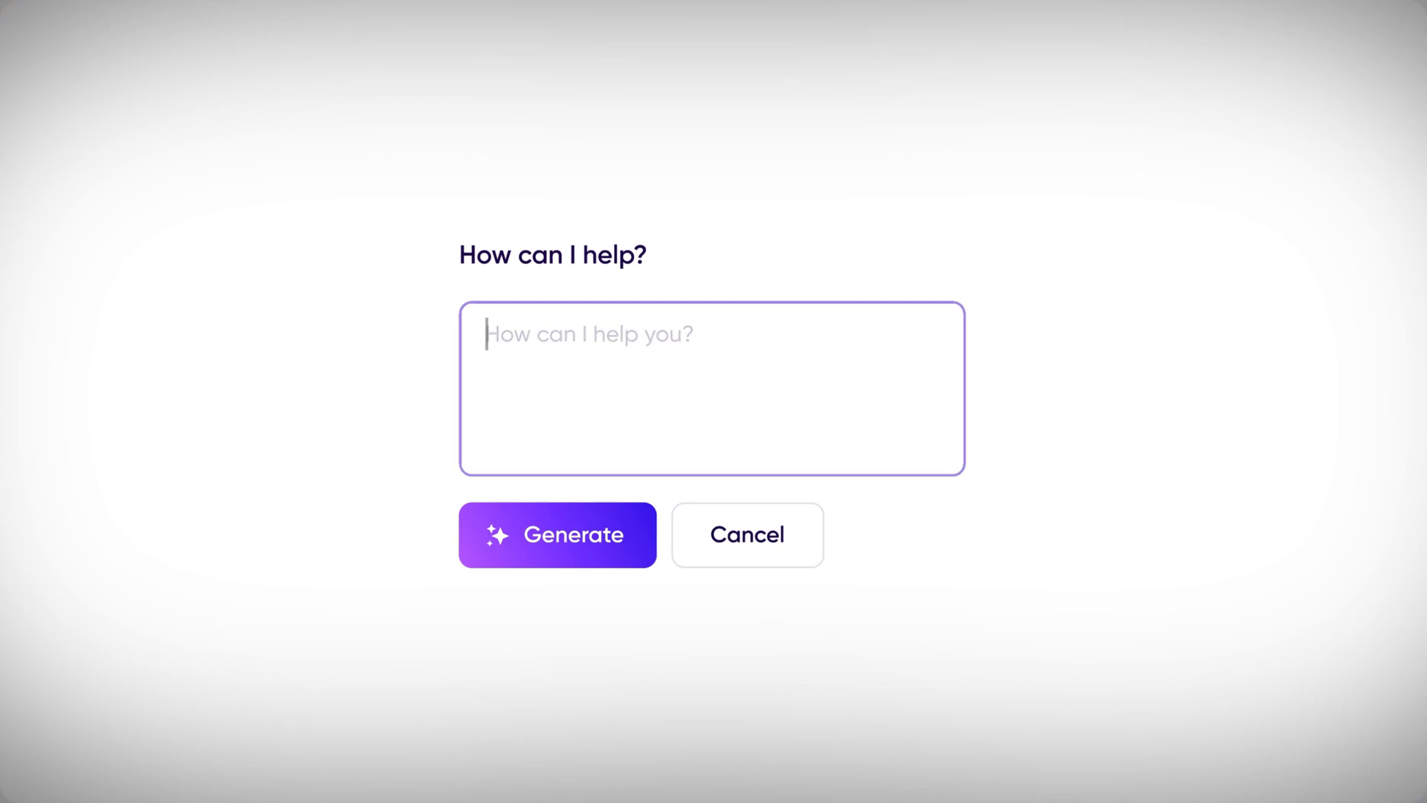
{"action": "type", "text": "Create a dashboard. Key Numbers: Customer Retention Rate, Total New Leads, Average Order Value, Revenue. Include"}
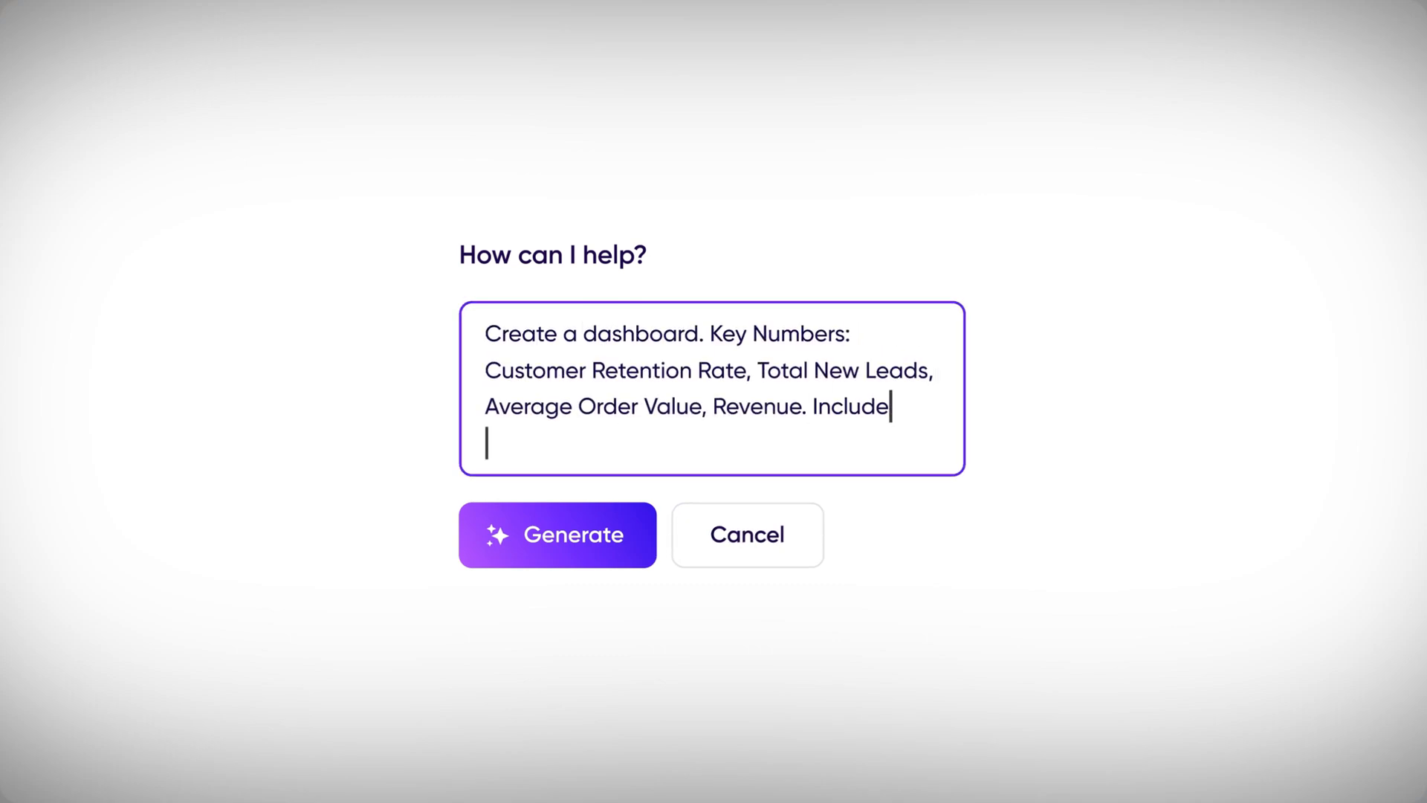
{"action": "type", "text": "charts: Opportunity Amount by Probability, Lead Status Funnel, and Leads by Source. Provide insights and action items based on this data and choose the best method of visualization. Suggest additional useful widgets if needed."}
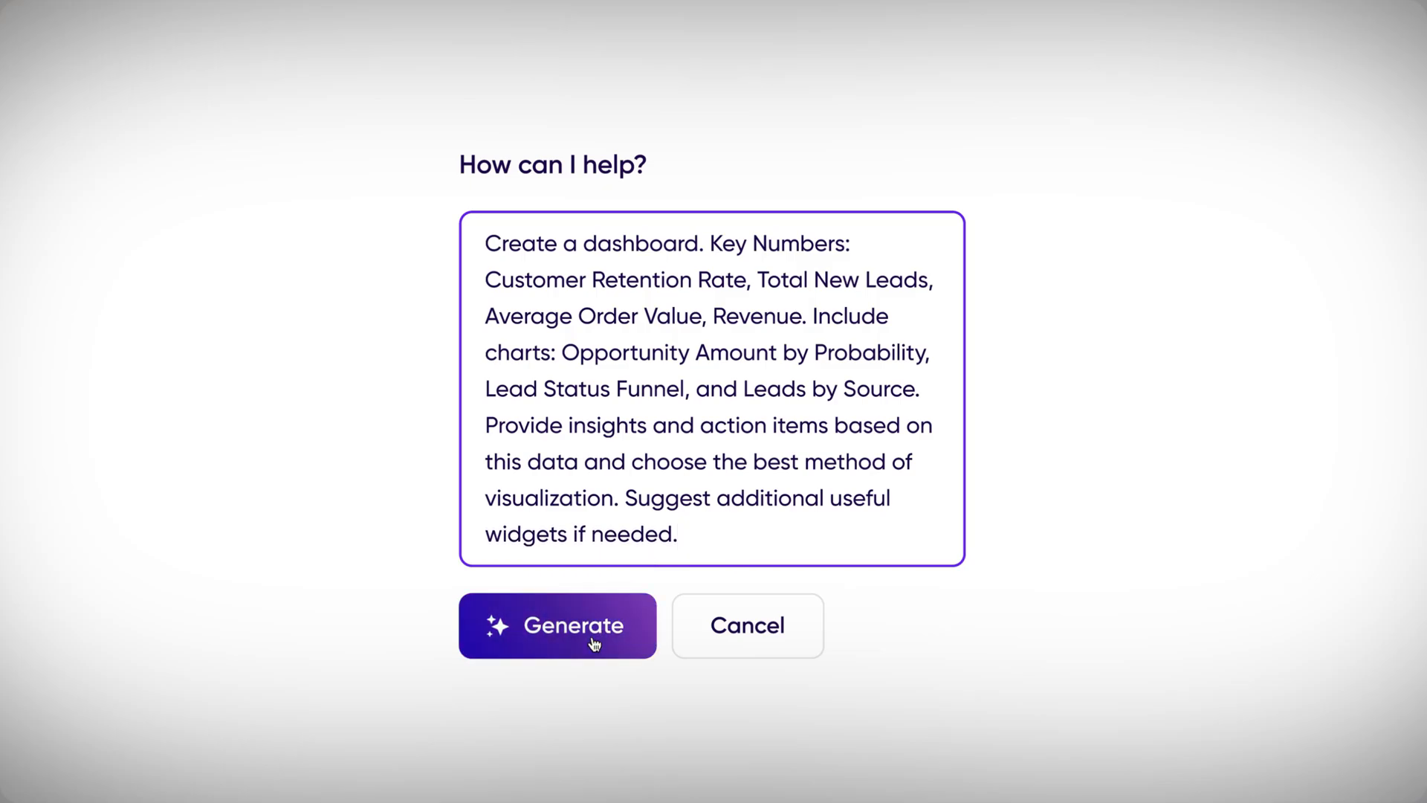
{"action": "left_click", "coordinate": [557, 626]}
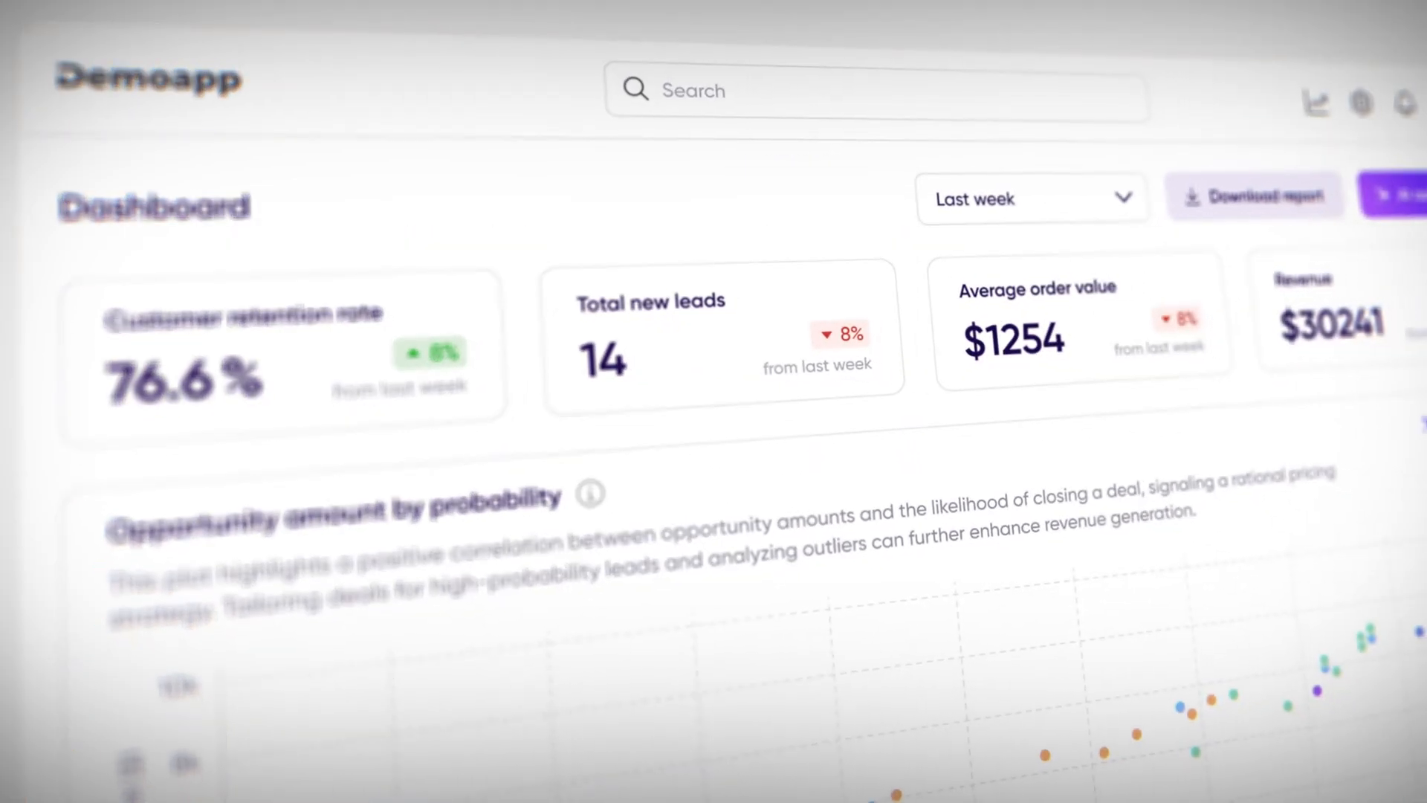
Step: Analyze the opportunity chart with AI and ask for insights and action steps to increase sales
{"action": "scroll", "scroll_direction": "down", "scroll_amount": 3}
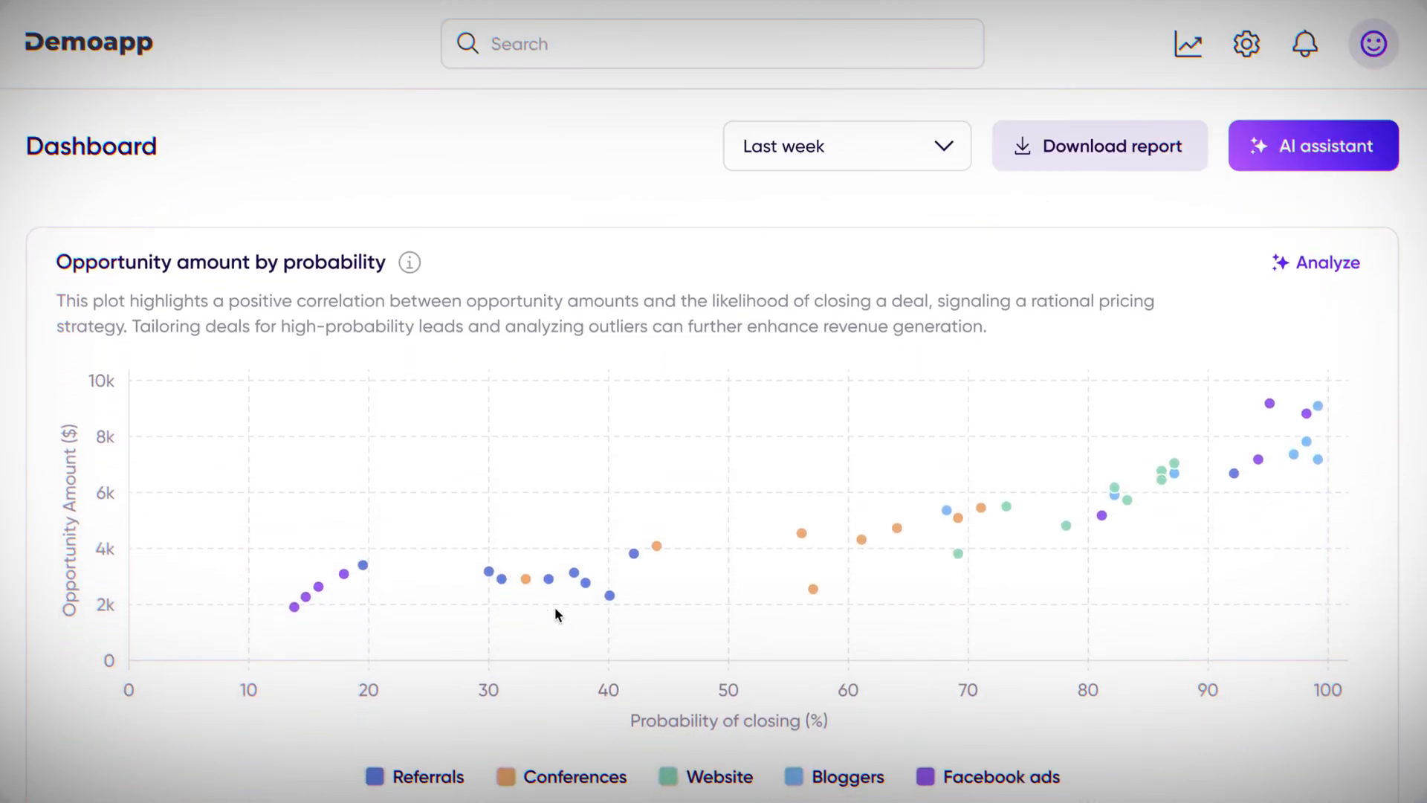
{"action": "left_click", "coordinate": [1313, 145]}
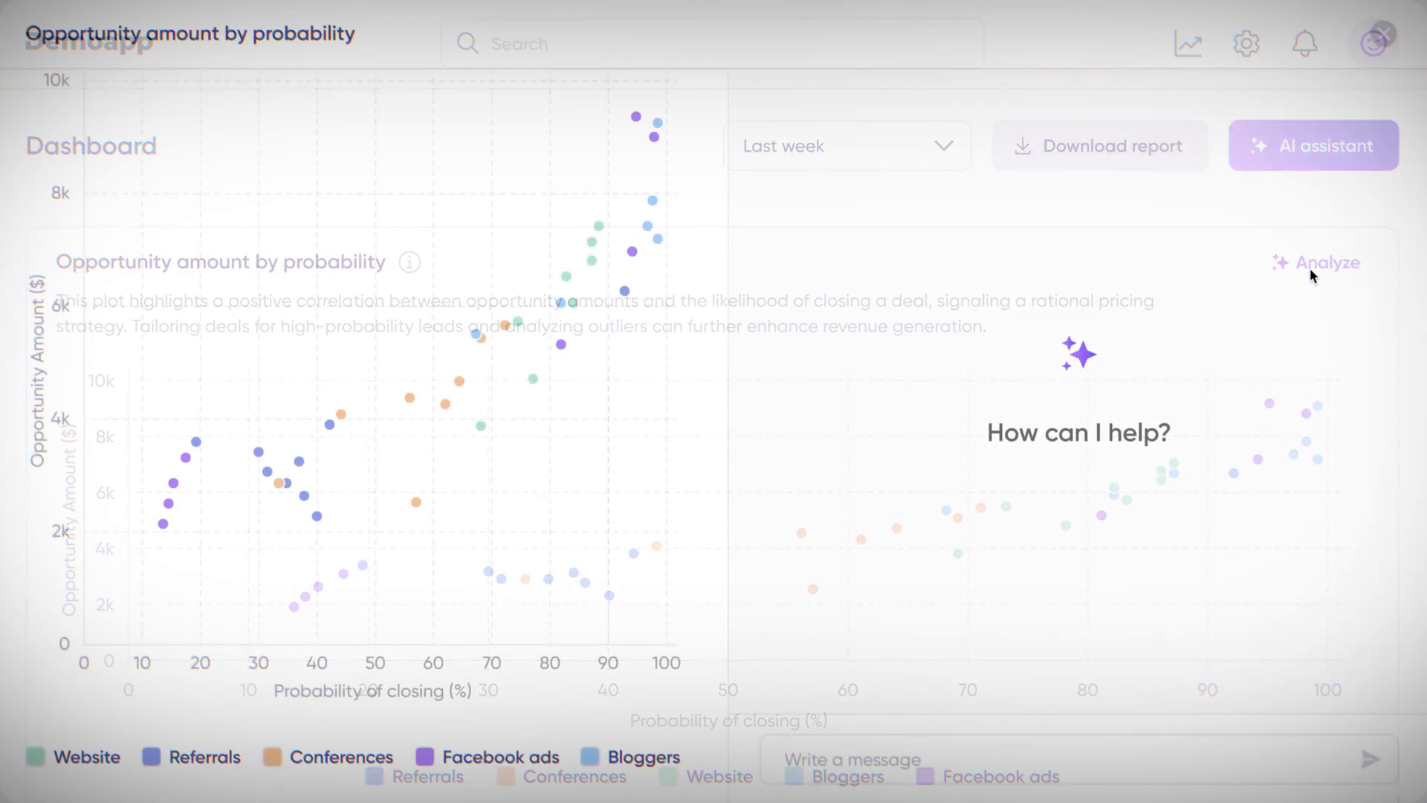
{"action": "left_click", "coordinate": [1312, 145]}
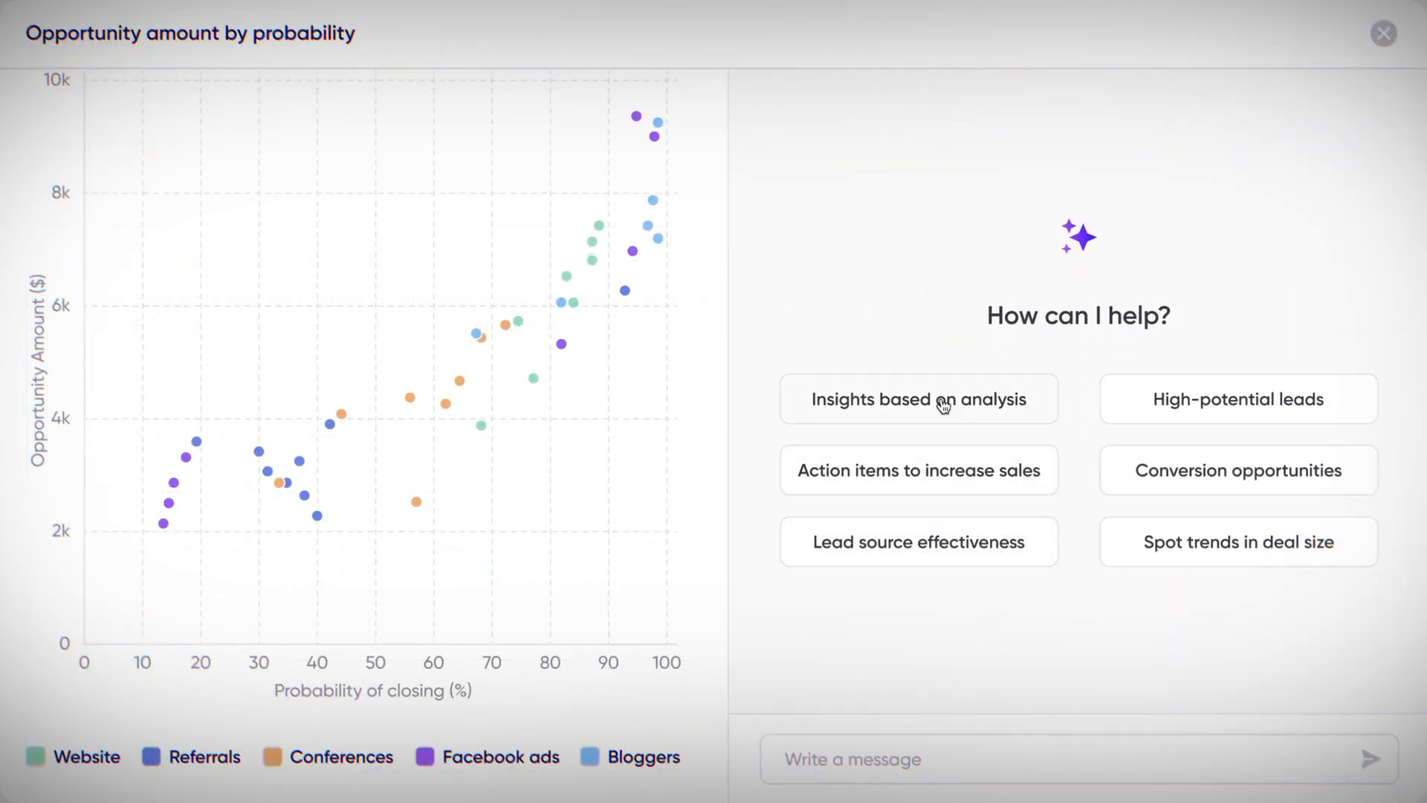
{"action": "left_click", "coordinate": [917, 399]}
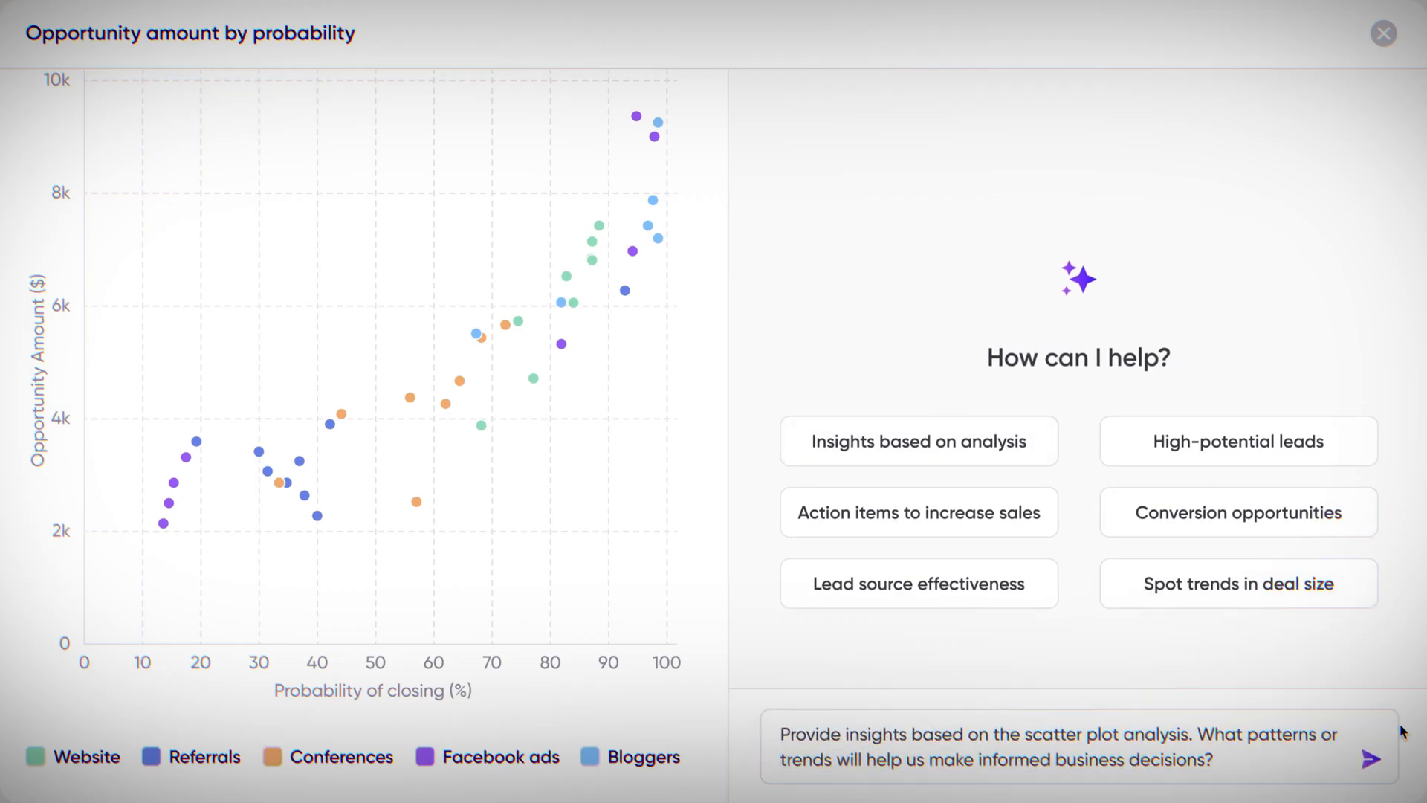
{"action": "left_click", "coordinate": [1376, 755]}
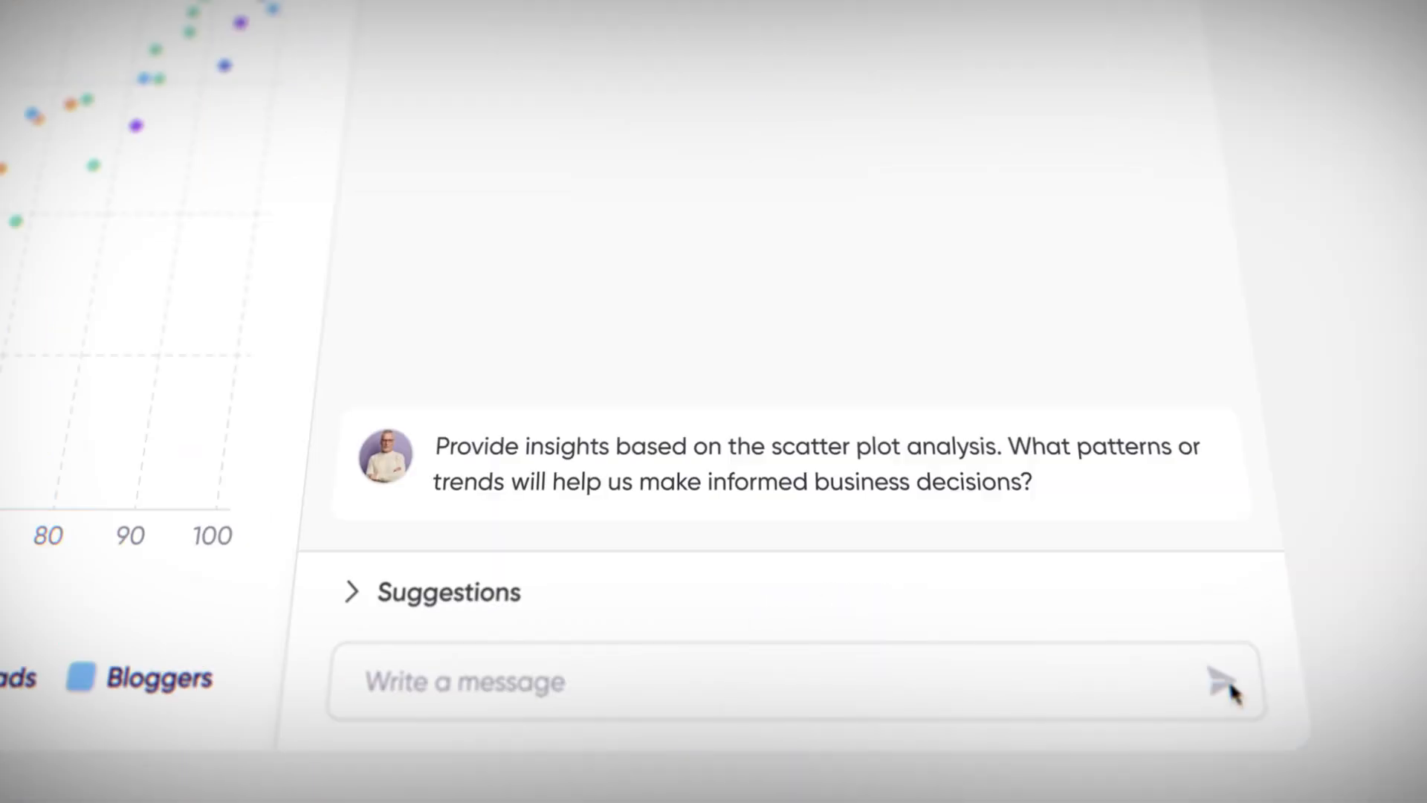
{"action": "left_click", "coordinate": [1223, 681]}
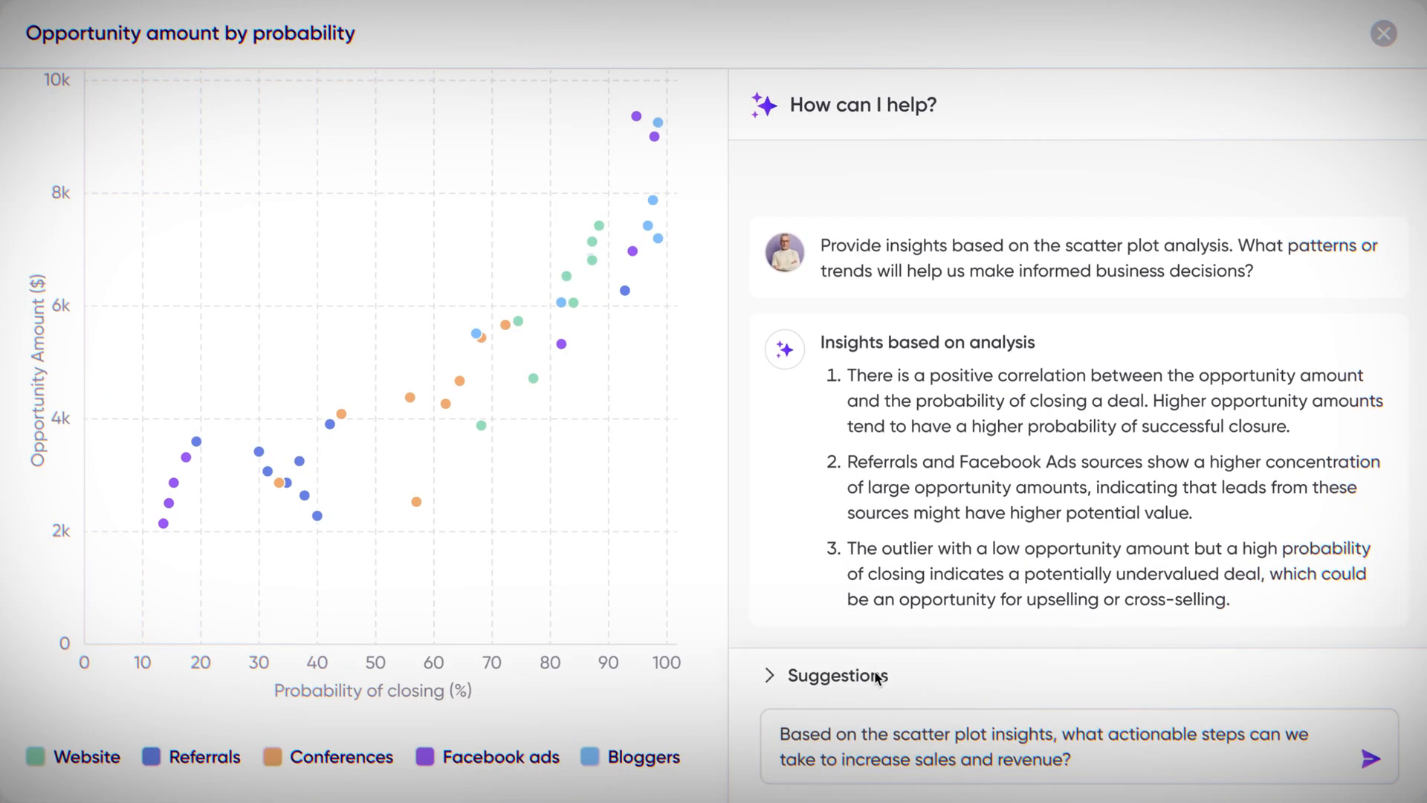
{"action": "left_click", "coordinate": [1379, 758]}
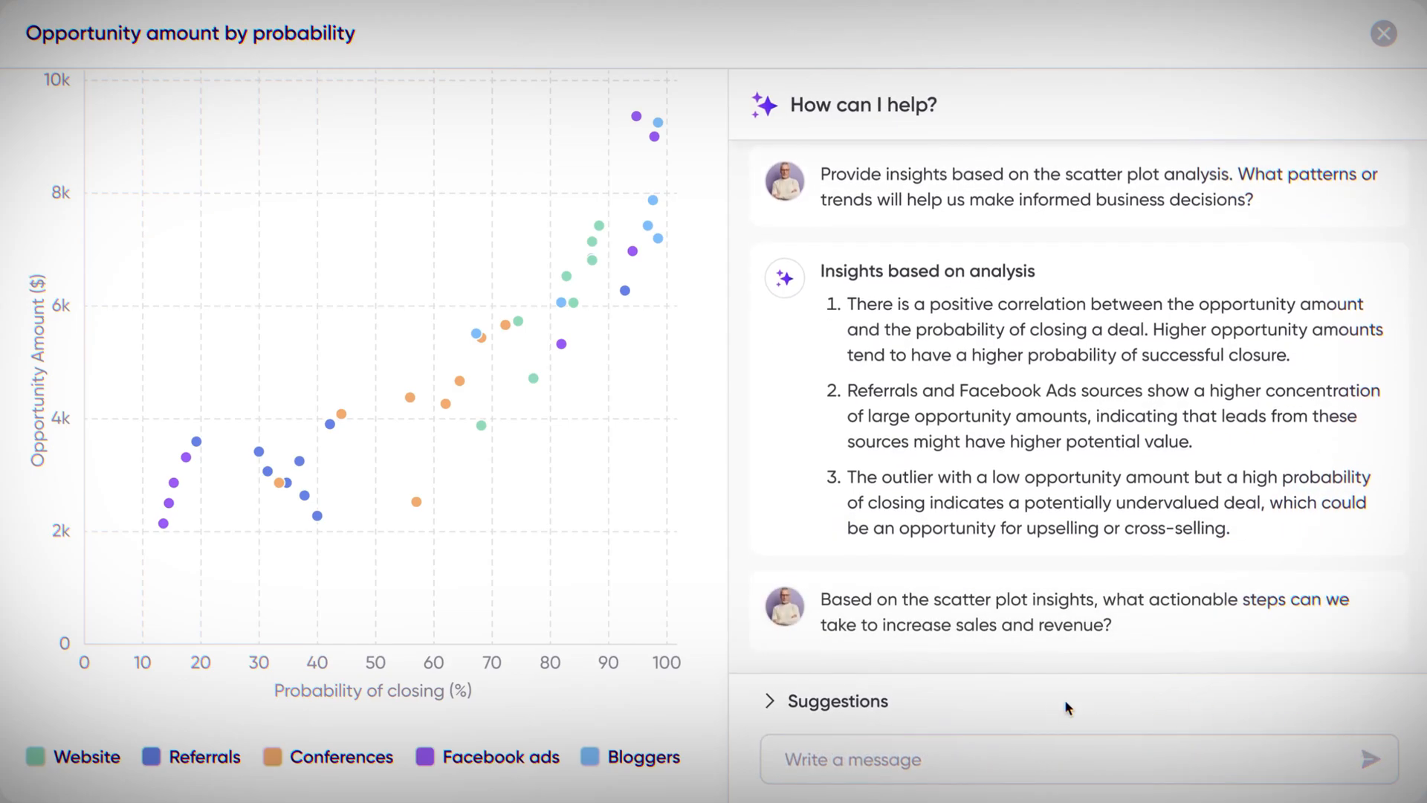
Step: Filter the chart to leads over $5000 with over 70% probability and view the 87% Website lead details
{"action": "scroll", "scroll_direction": "down", "scroll_amount": 3}
{"action": "type", "text": "Show only leads with an opportunity amount of >$5"}
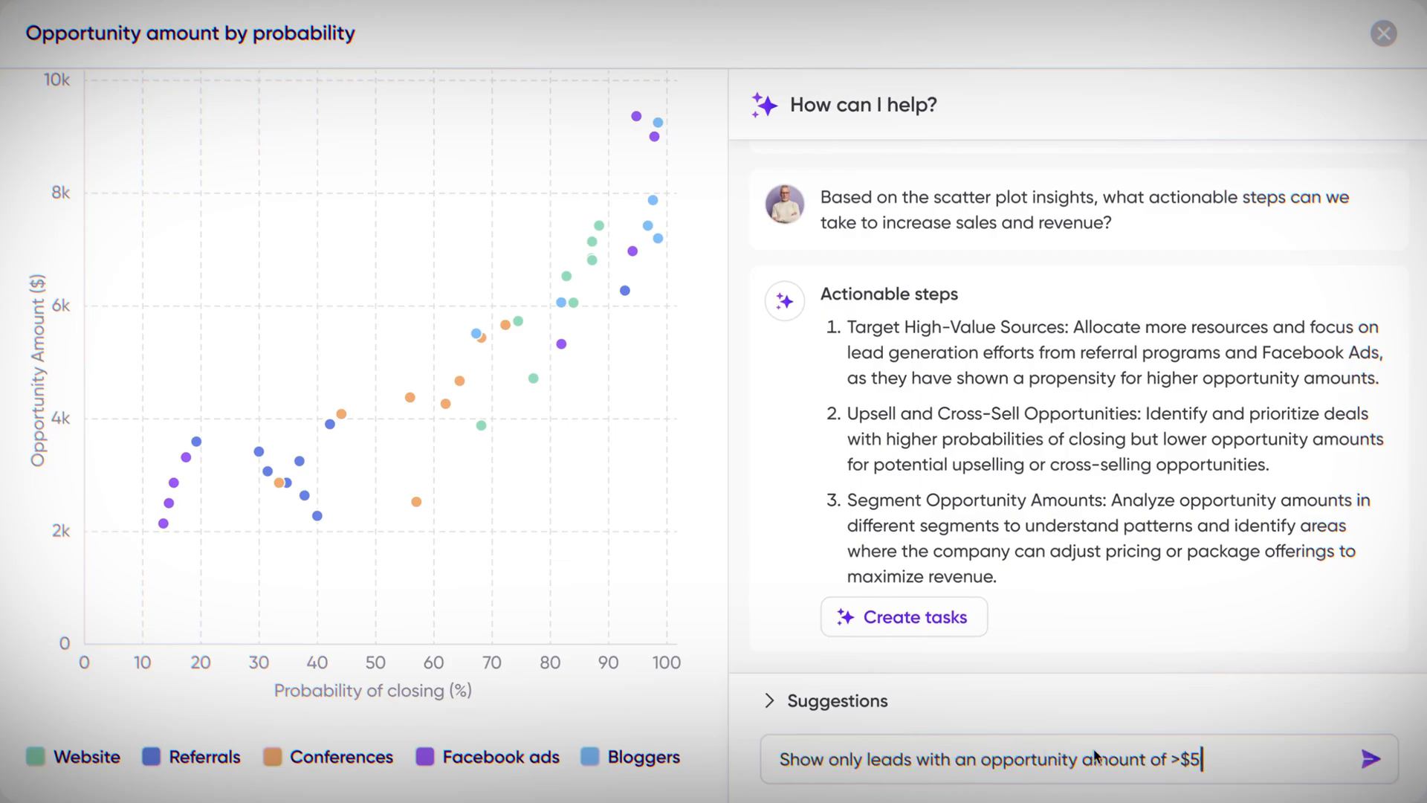
{"action": "left_click", "coordinate": [1383, 759]}
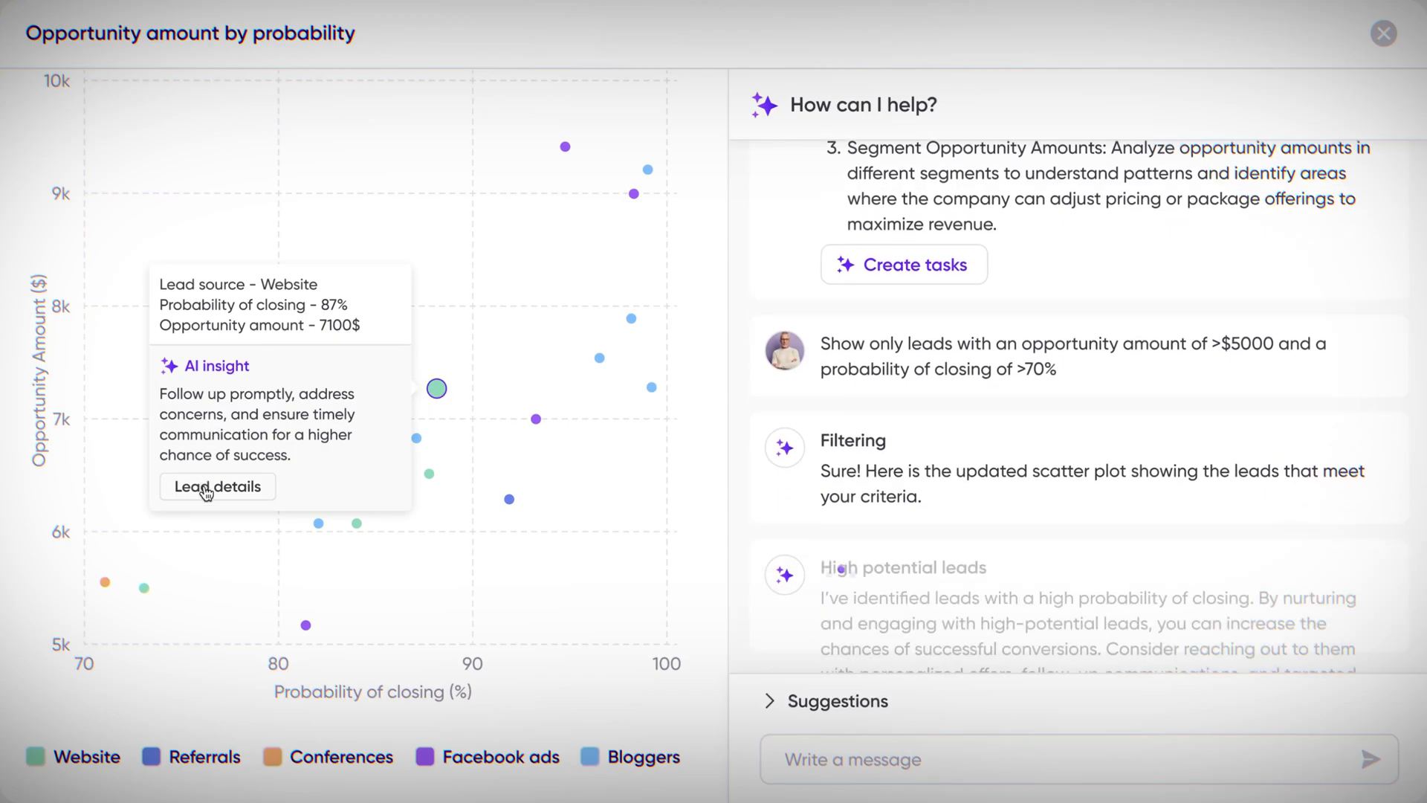
{"action": "left_click", "coordinate": [217, 486]}
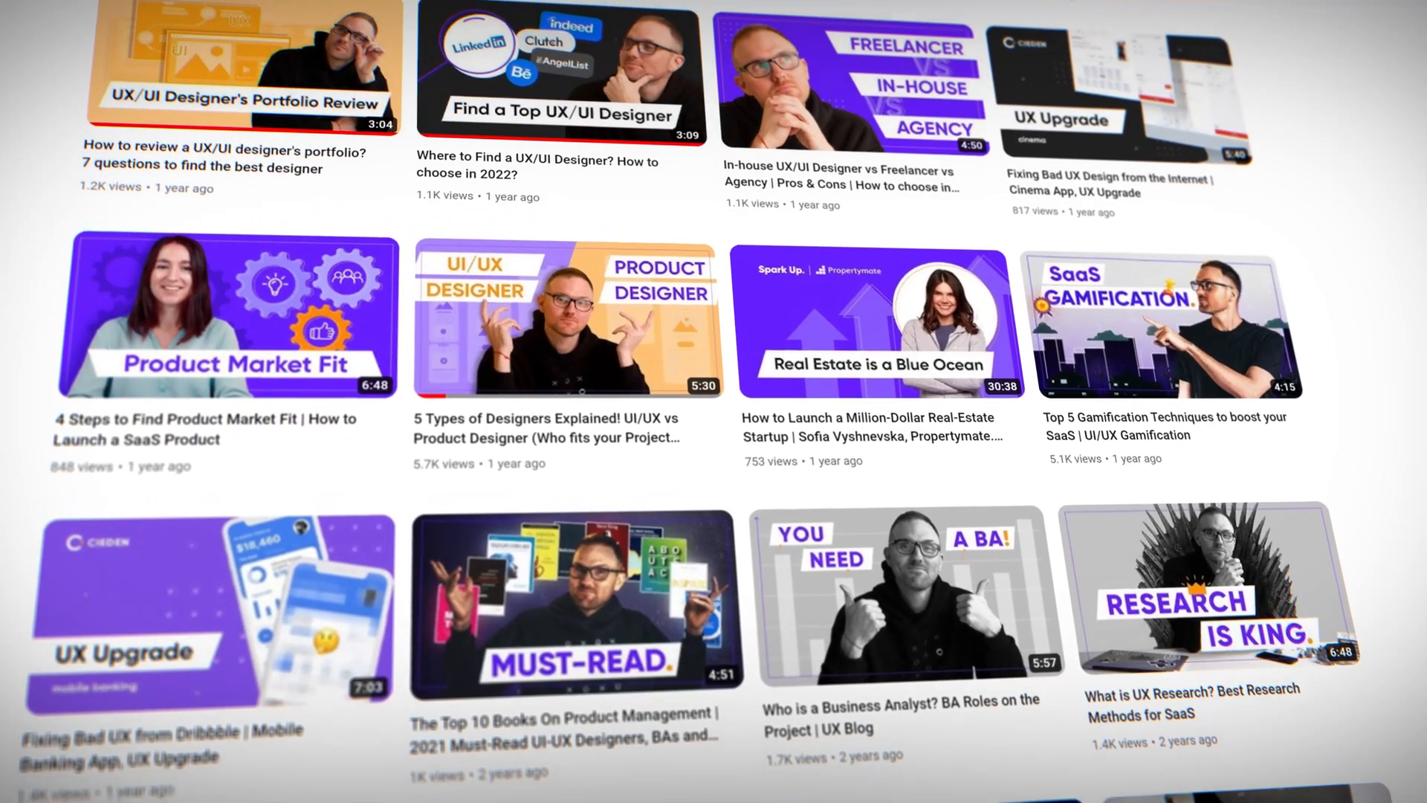
Step: Play the channel's latest video 'AI in data analysis, management and visualization products'
{"action": "scroll", "scroll_direction": "up", "scroll_amount": 3}
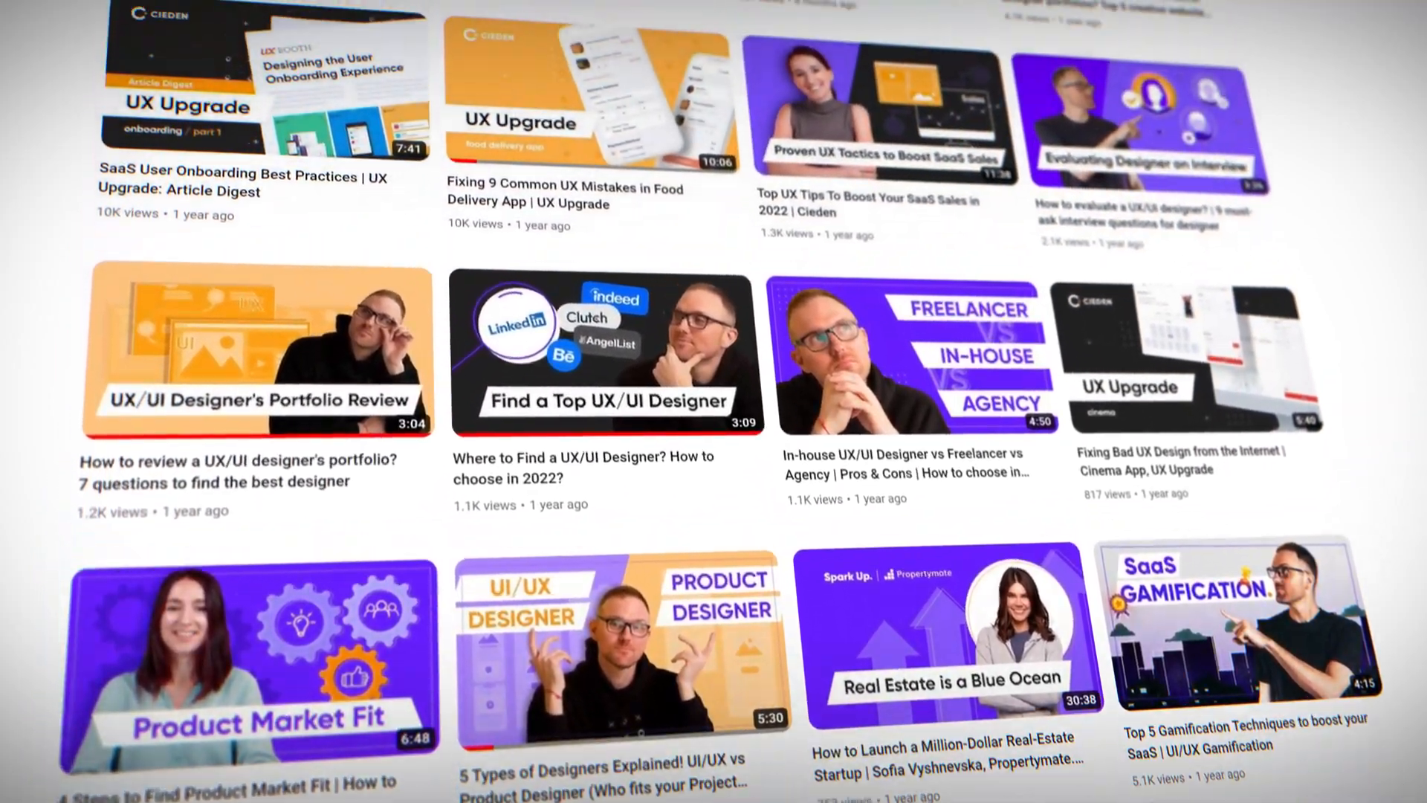
{"action": "scroll", "scroll_direction": "up", "scroll_amount": 3}
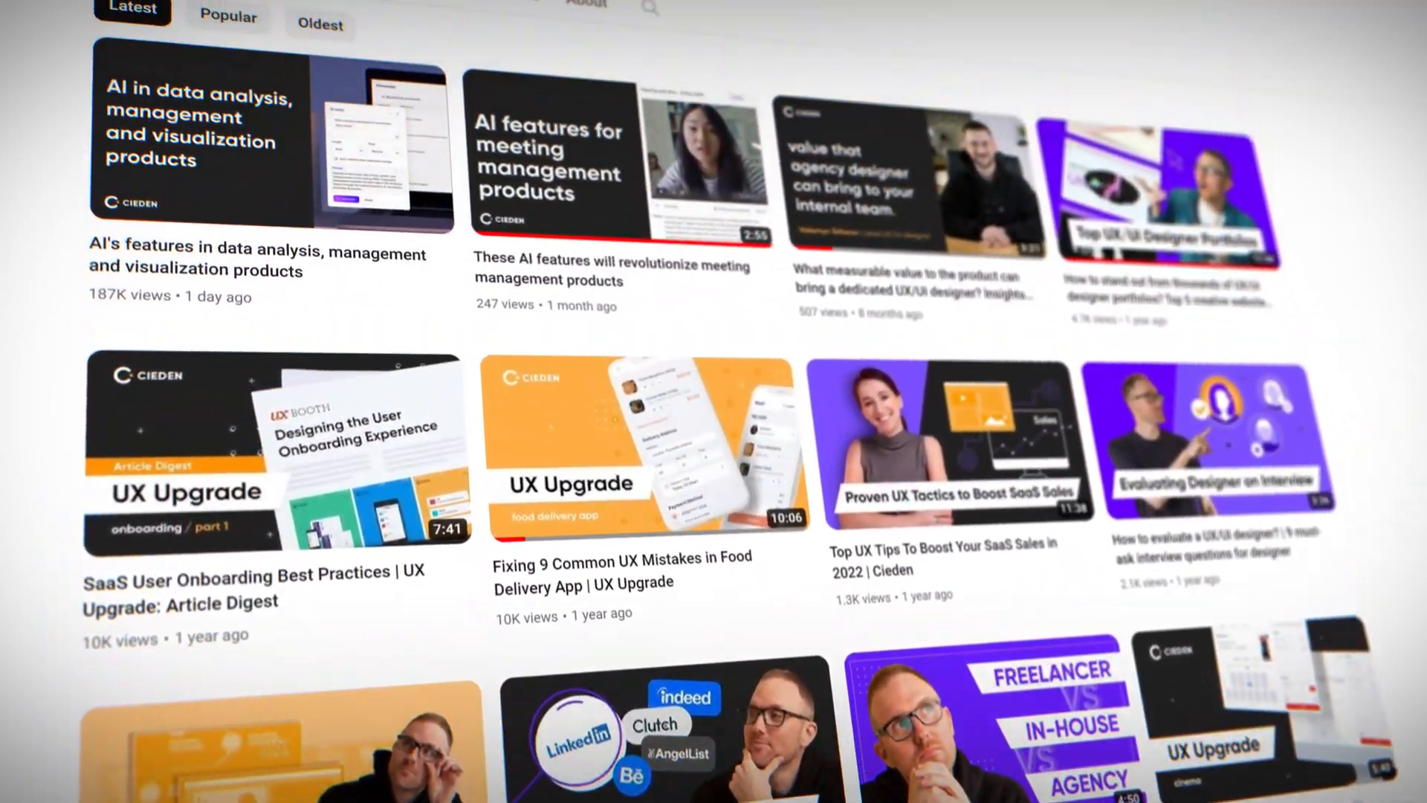
{"action": "scroll", "scroll_direction": "up", "scroll_amount": 3}
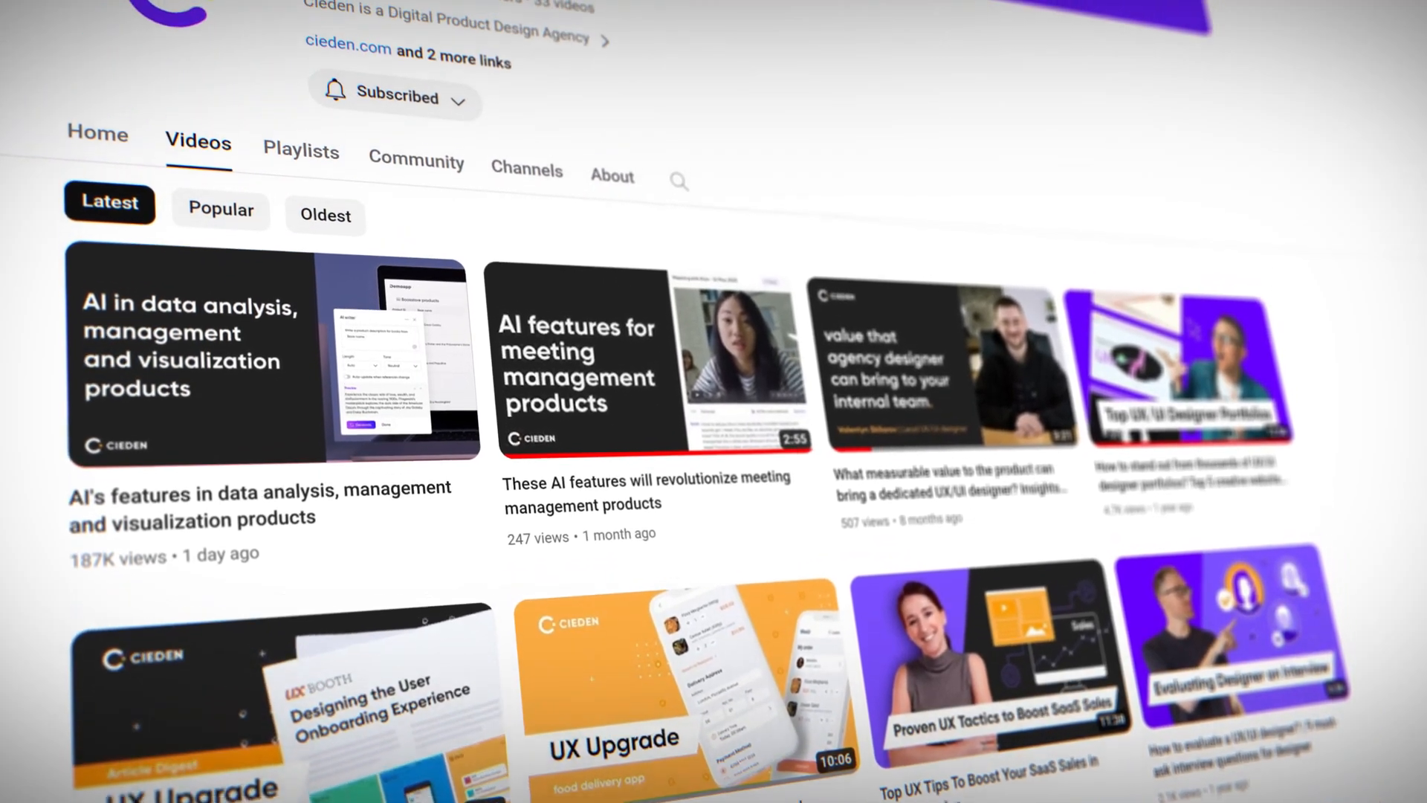
{"action": "left_click", "coordinate": [271, 355]}
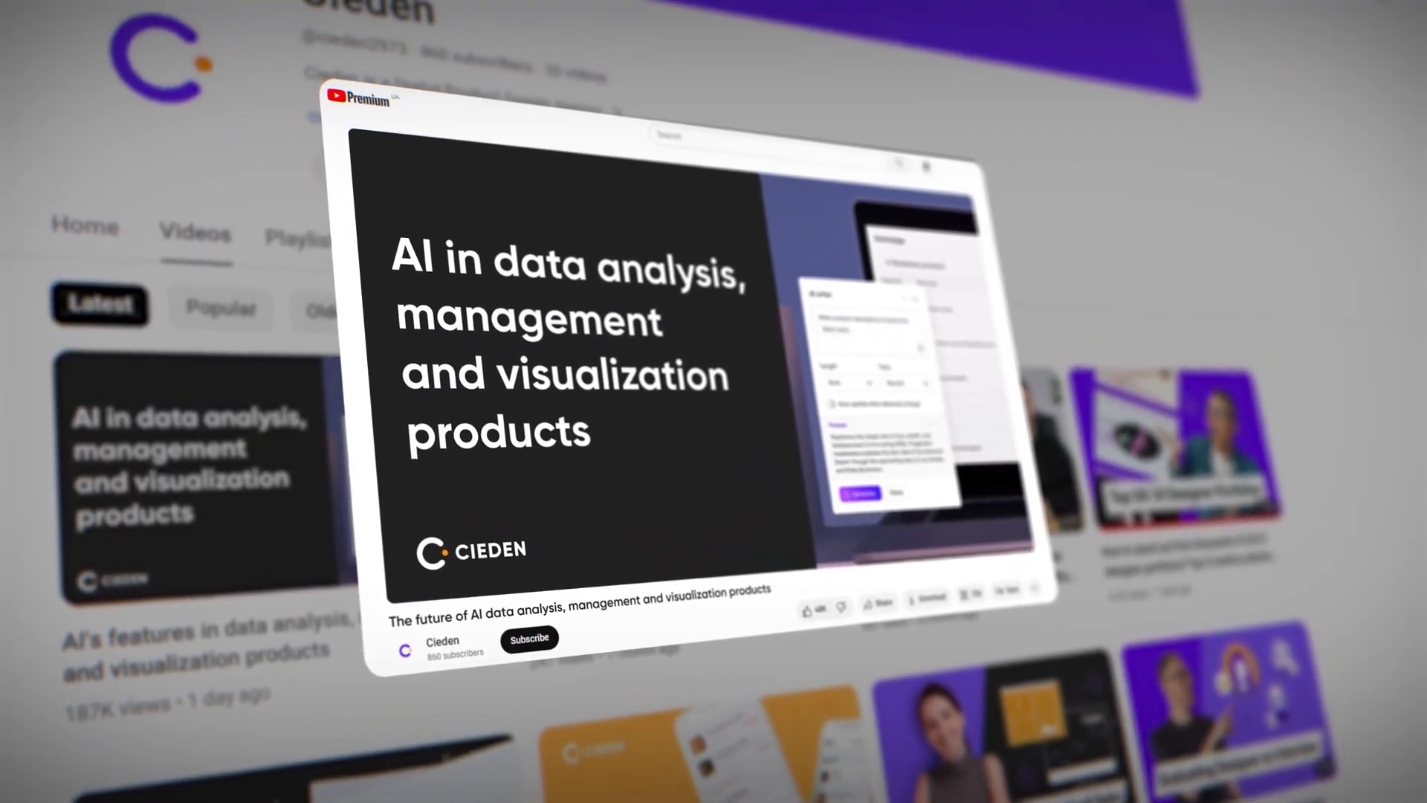